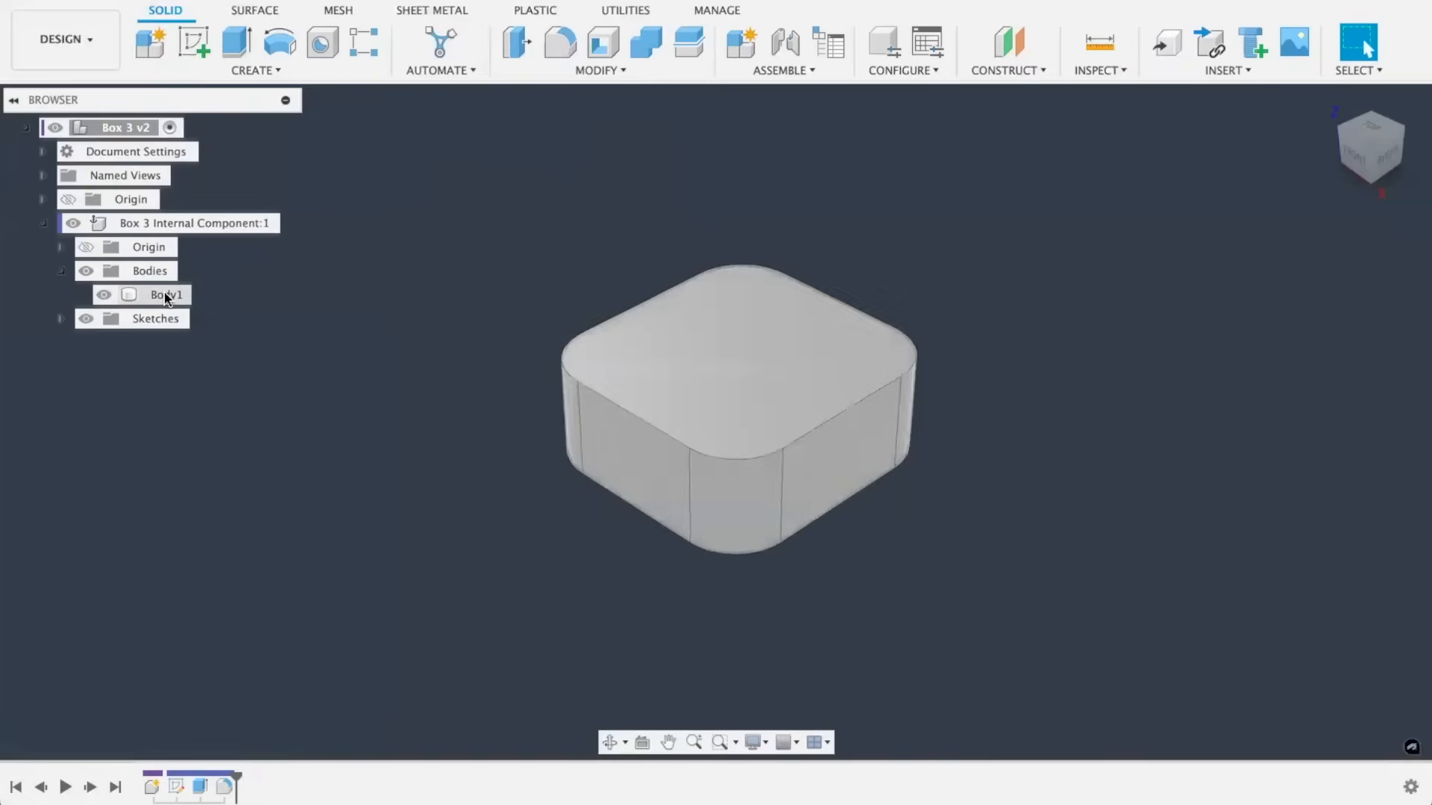
# - Copy Body1 from the Box 3 browser tree
pyautogui.click(167, 294)
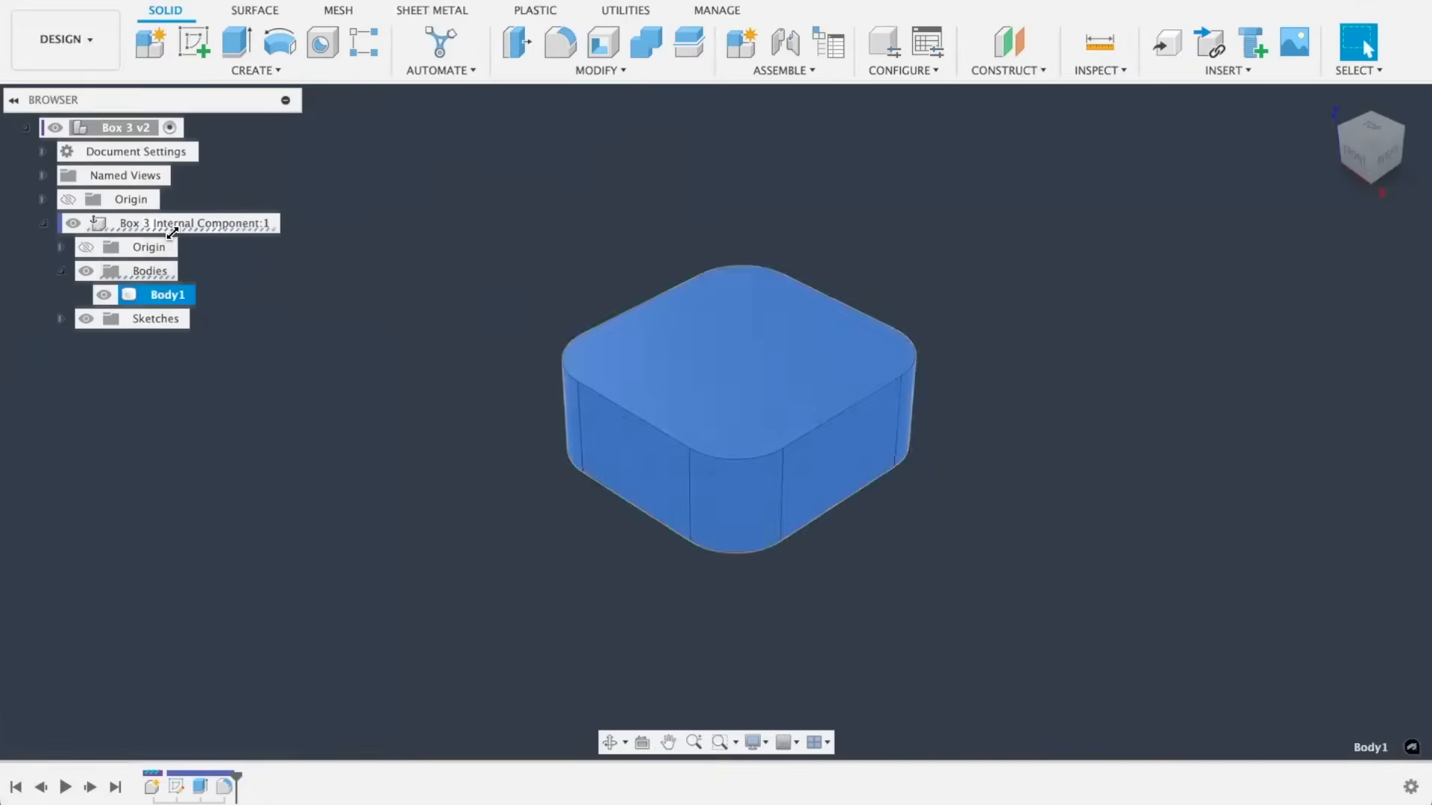
pyautogui.click(123, 127)
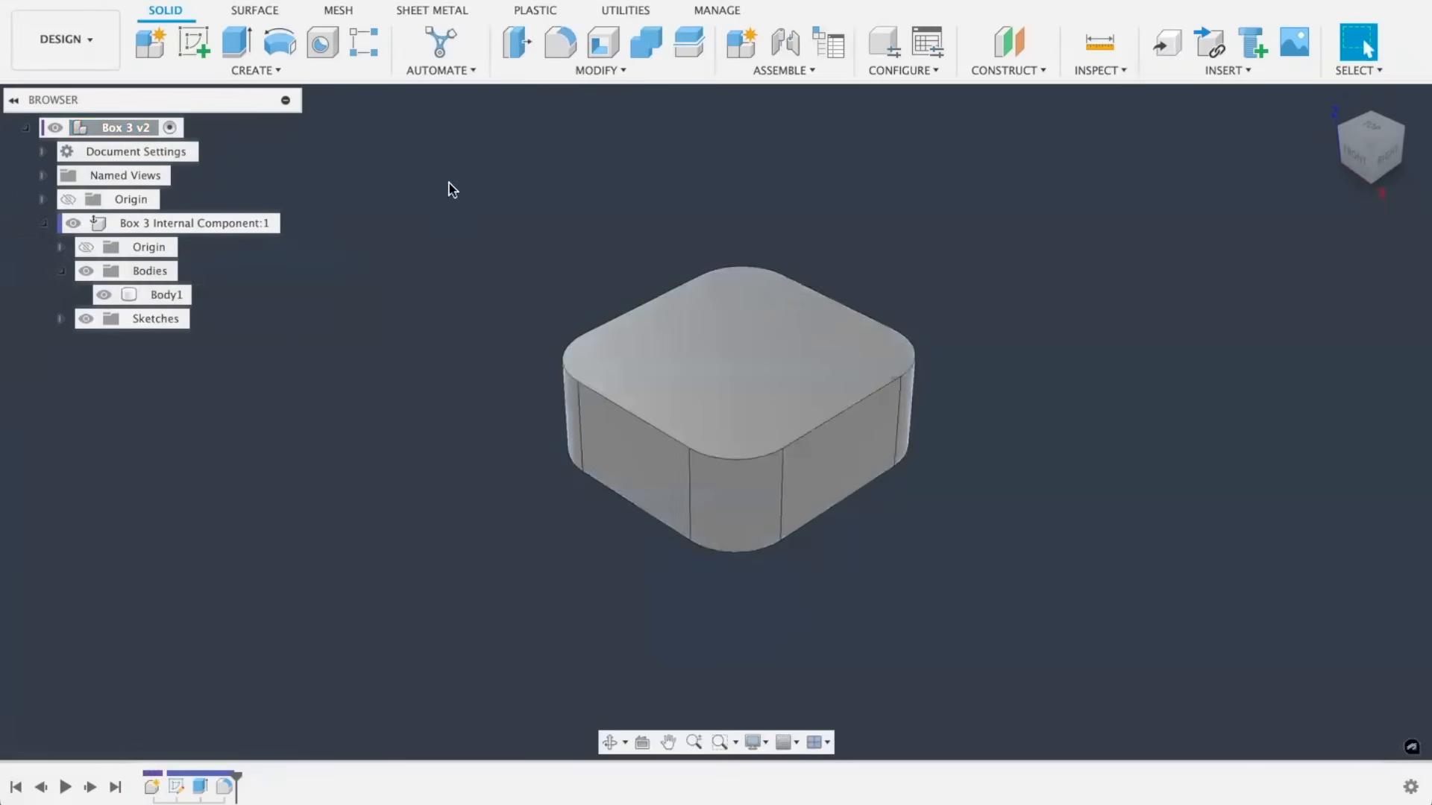
pyautogui.click(167, 294)
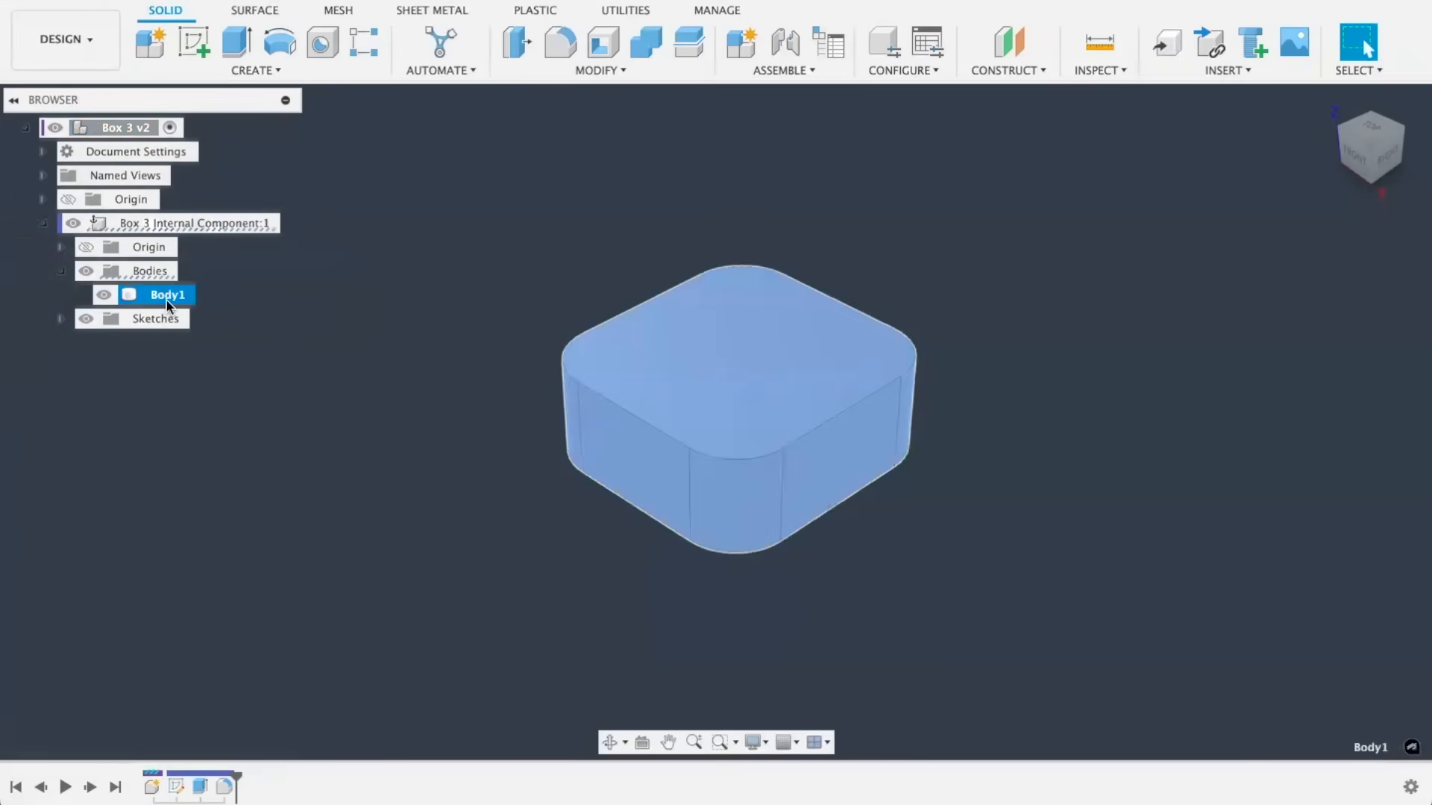
pyautogui.rightClick(167, 294)
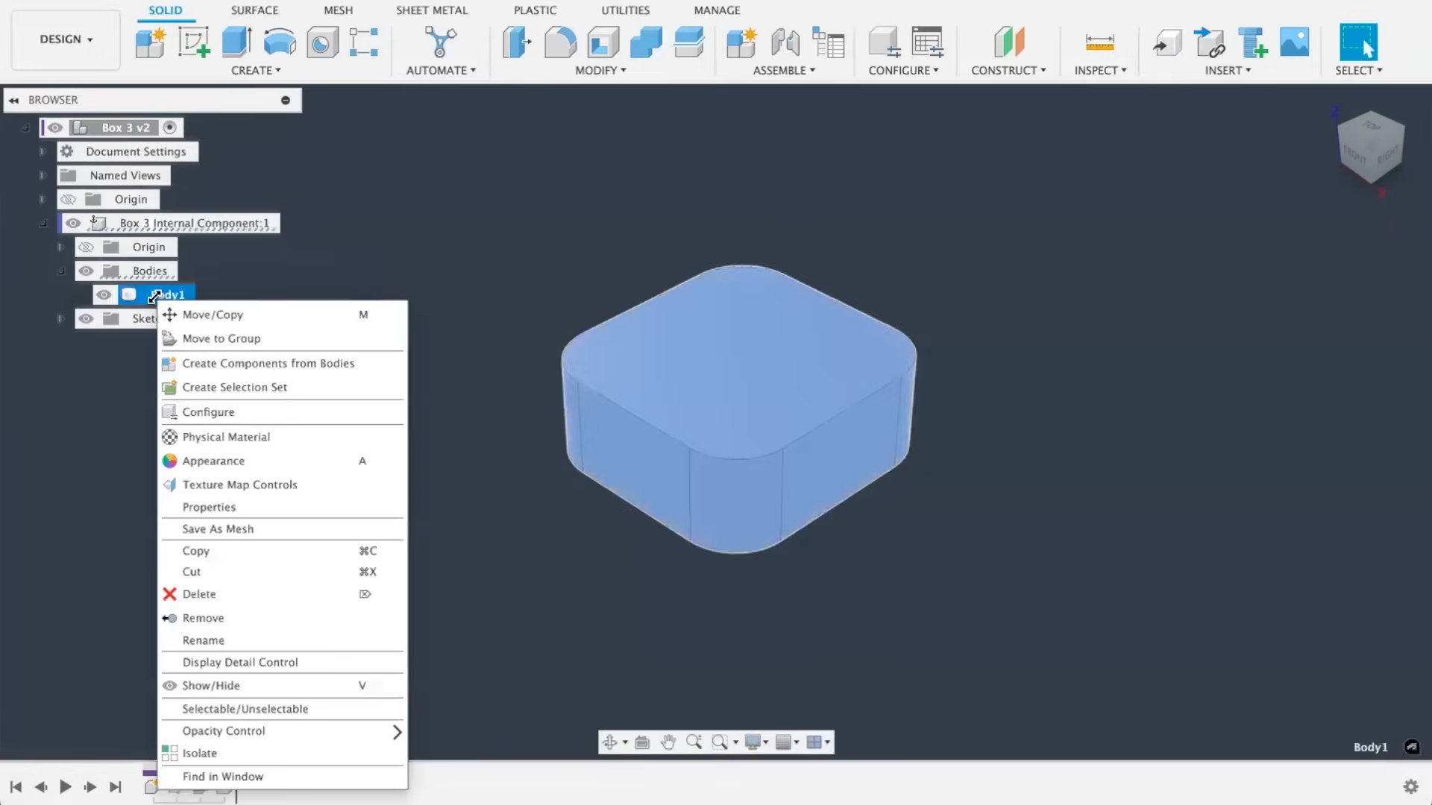
pyautogui.click(423, 298)
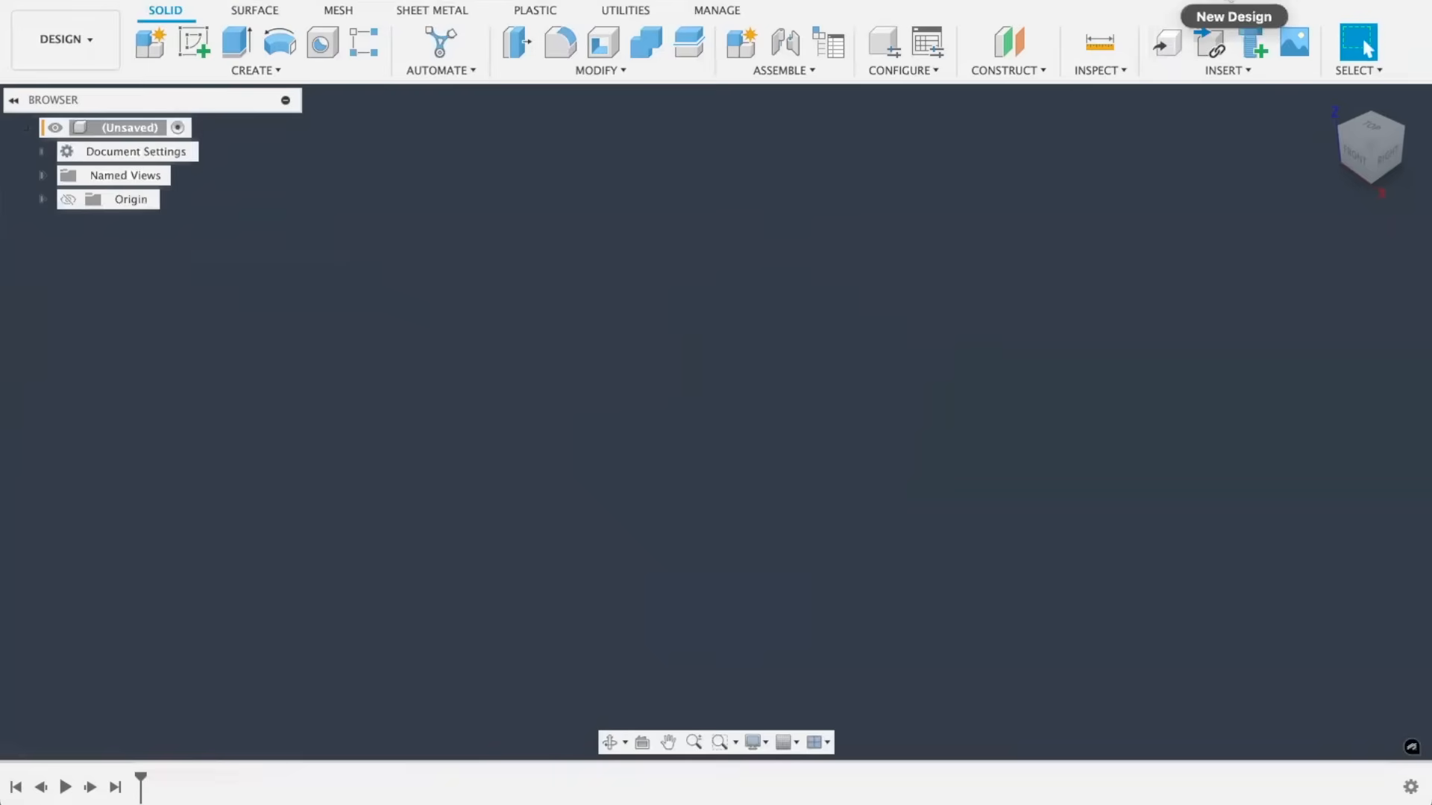
# - Paste Body1 inside a new base feature and finish the base feature
pyautogui.click(255, 69)
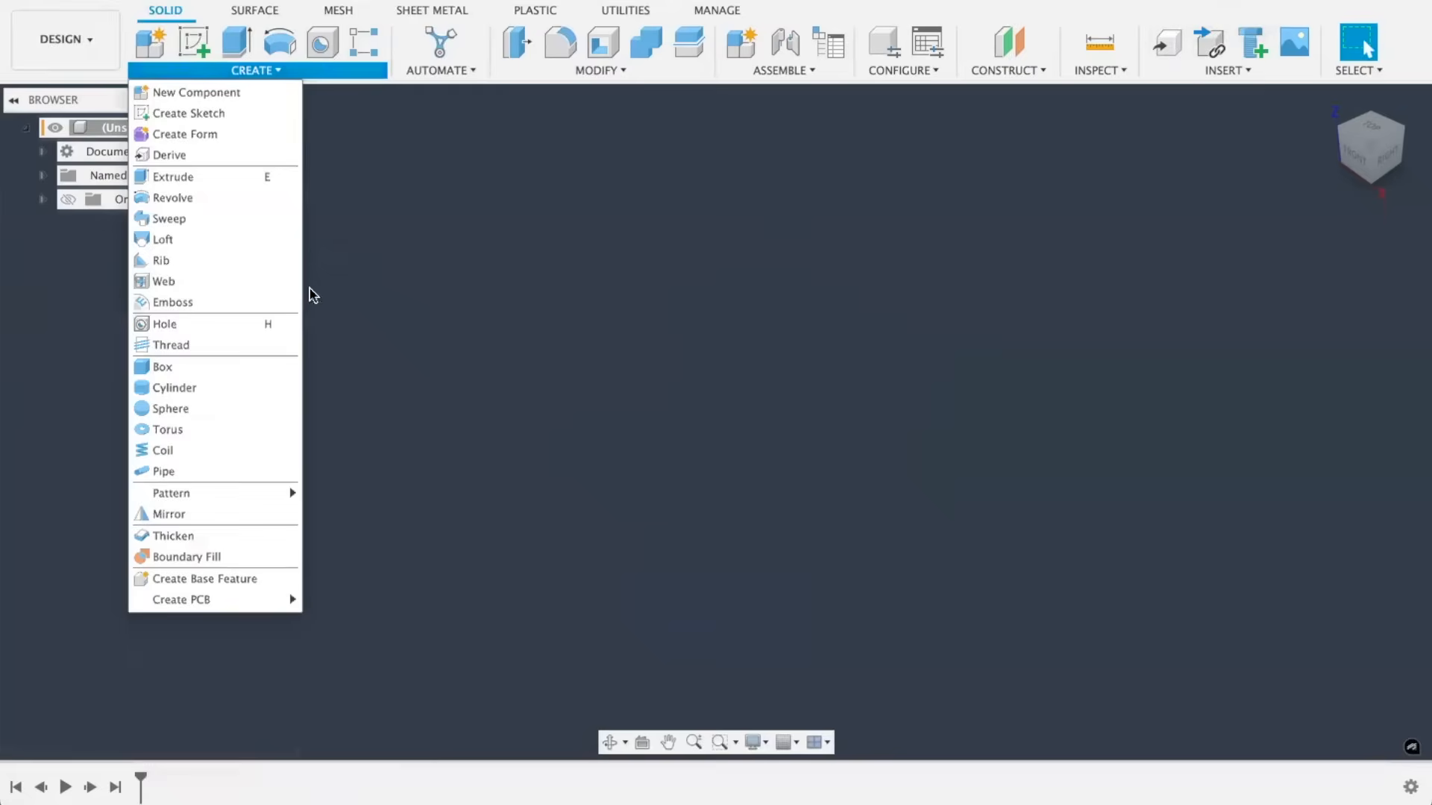
pyautogui.moveTo(204, 578)
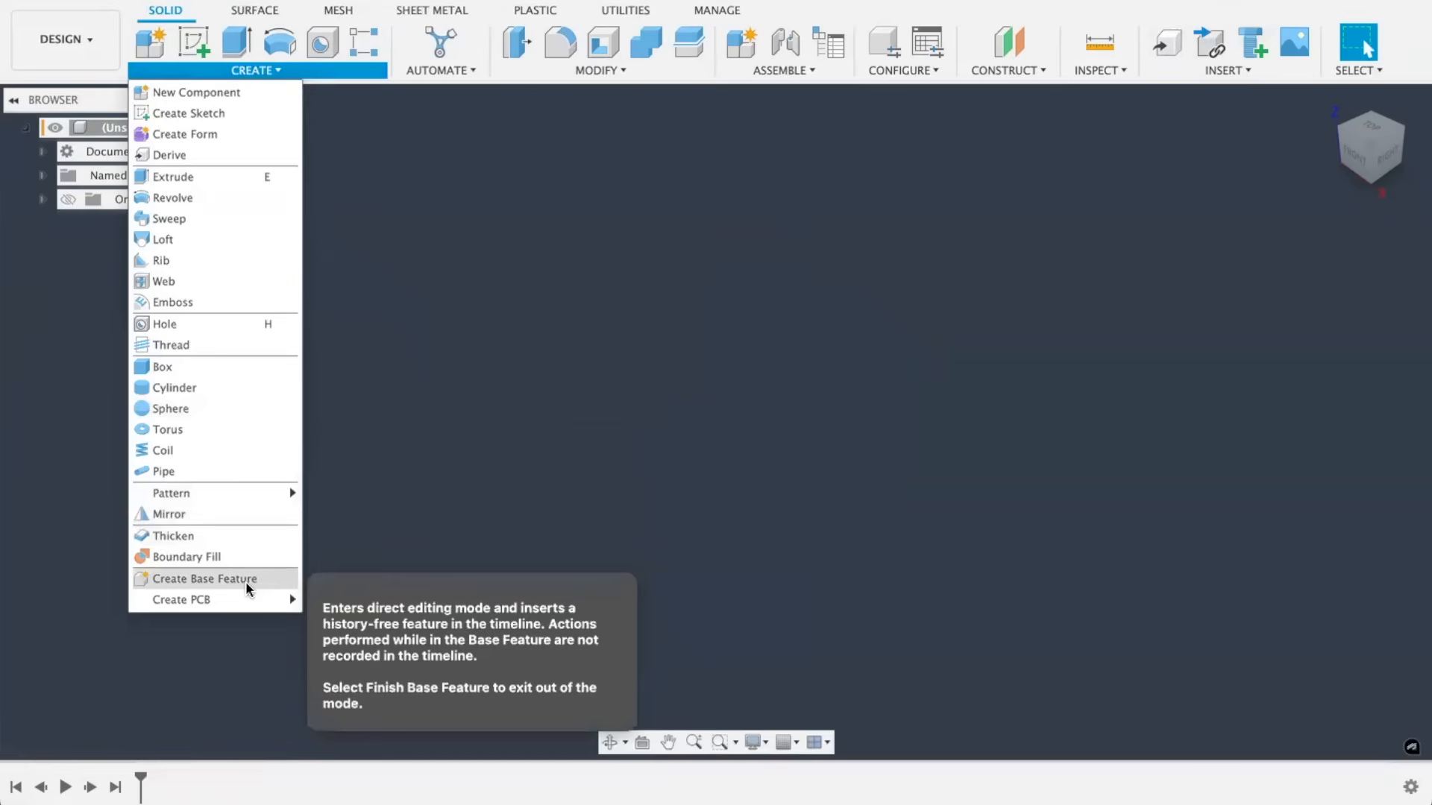
pyautogui.click(204, 579)
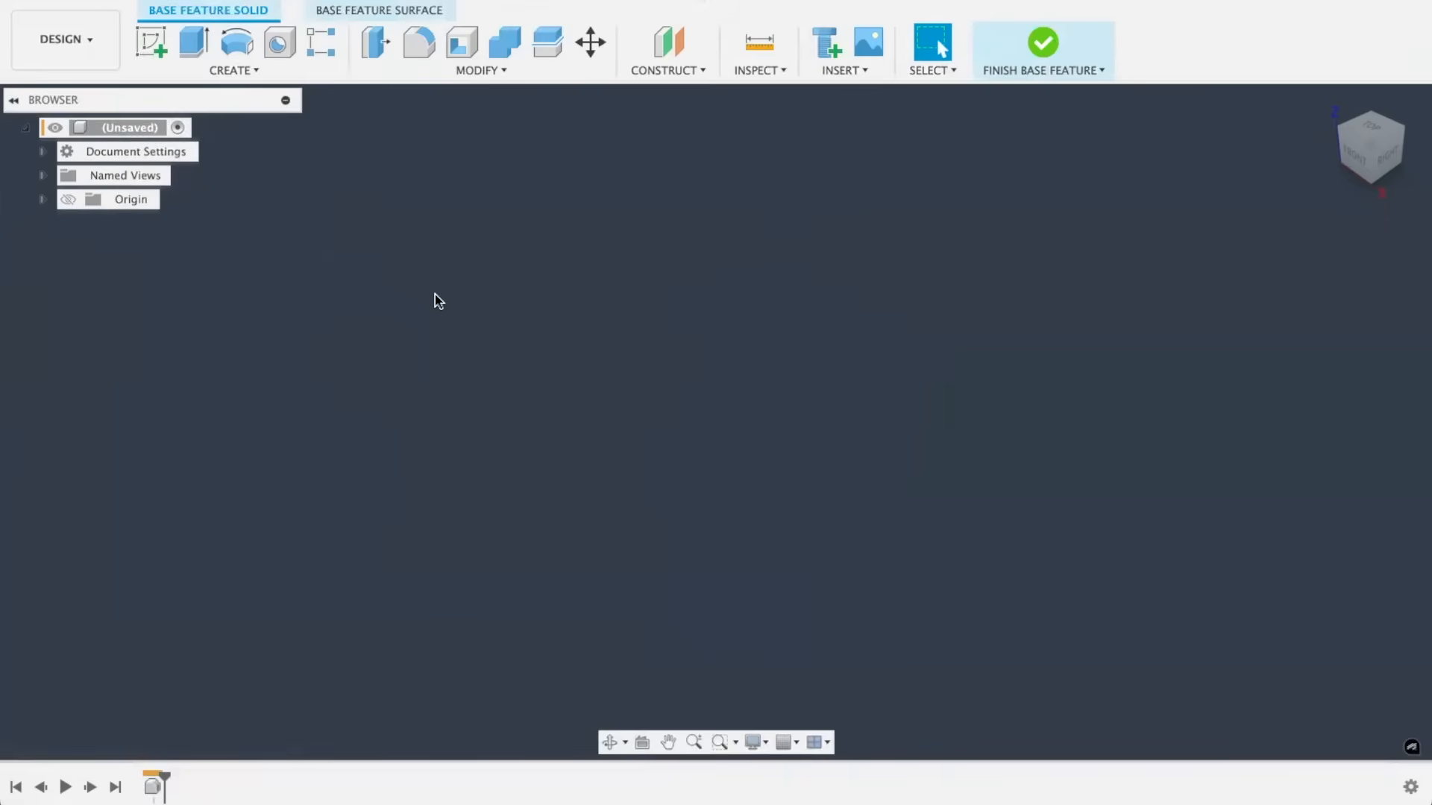
pyautogui.click(590, 41)
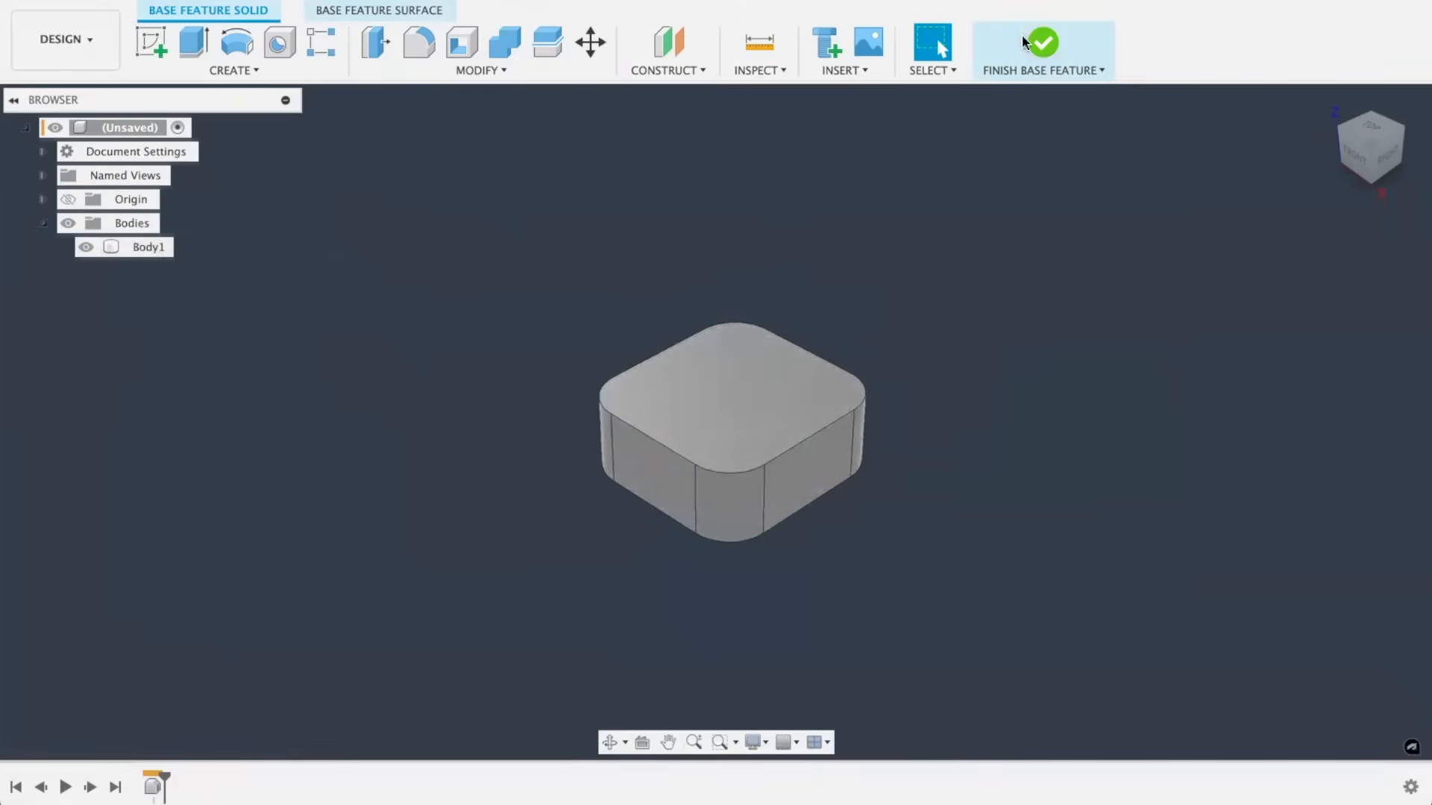
pyautogui.click(1043, 41)
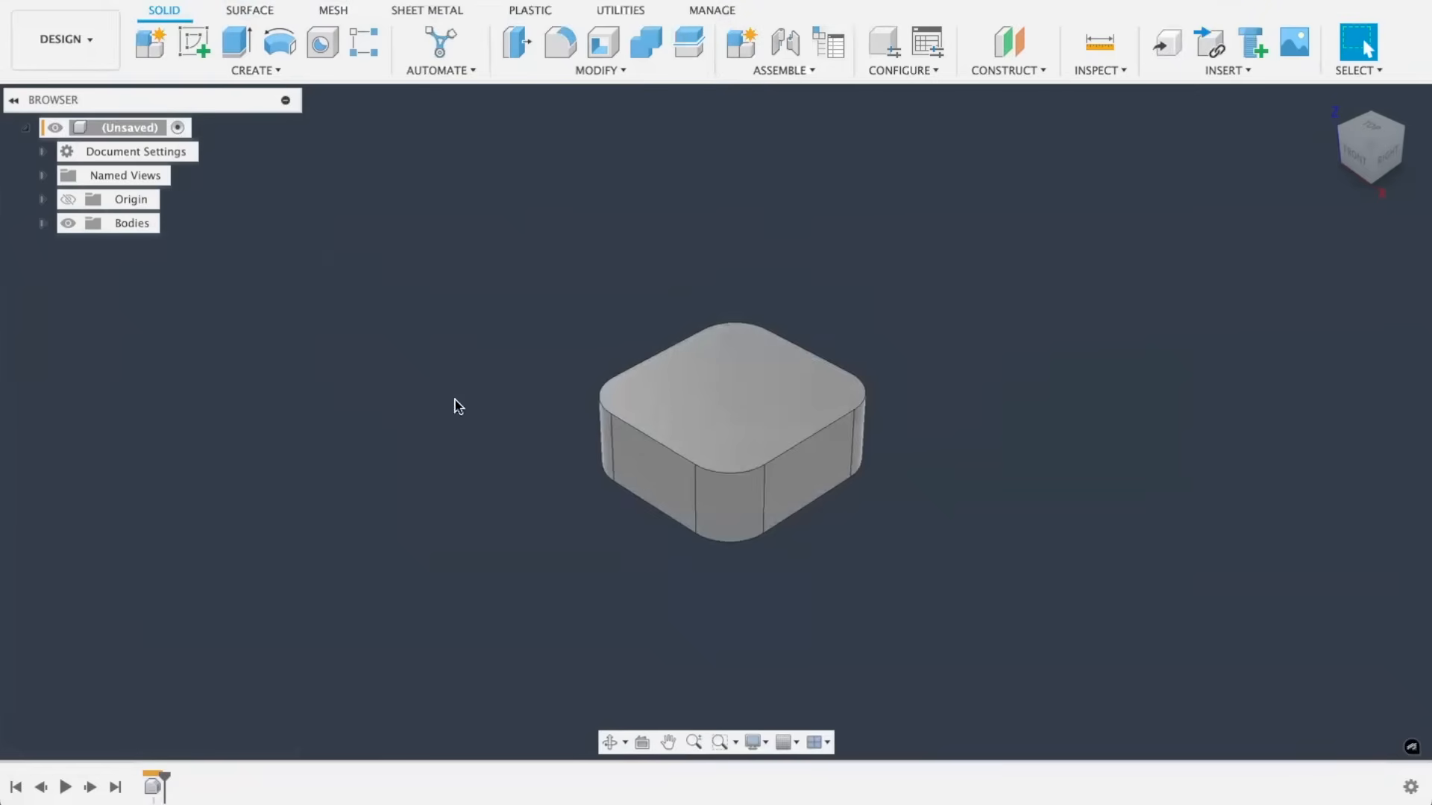
pyautogui.moveTo(384, 602)
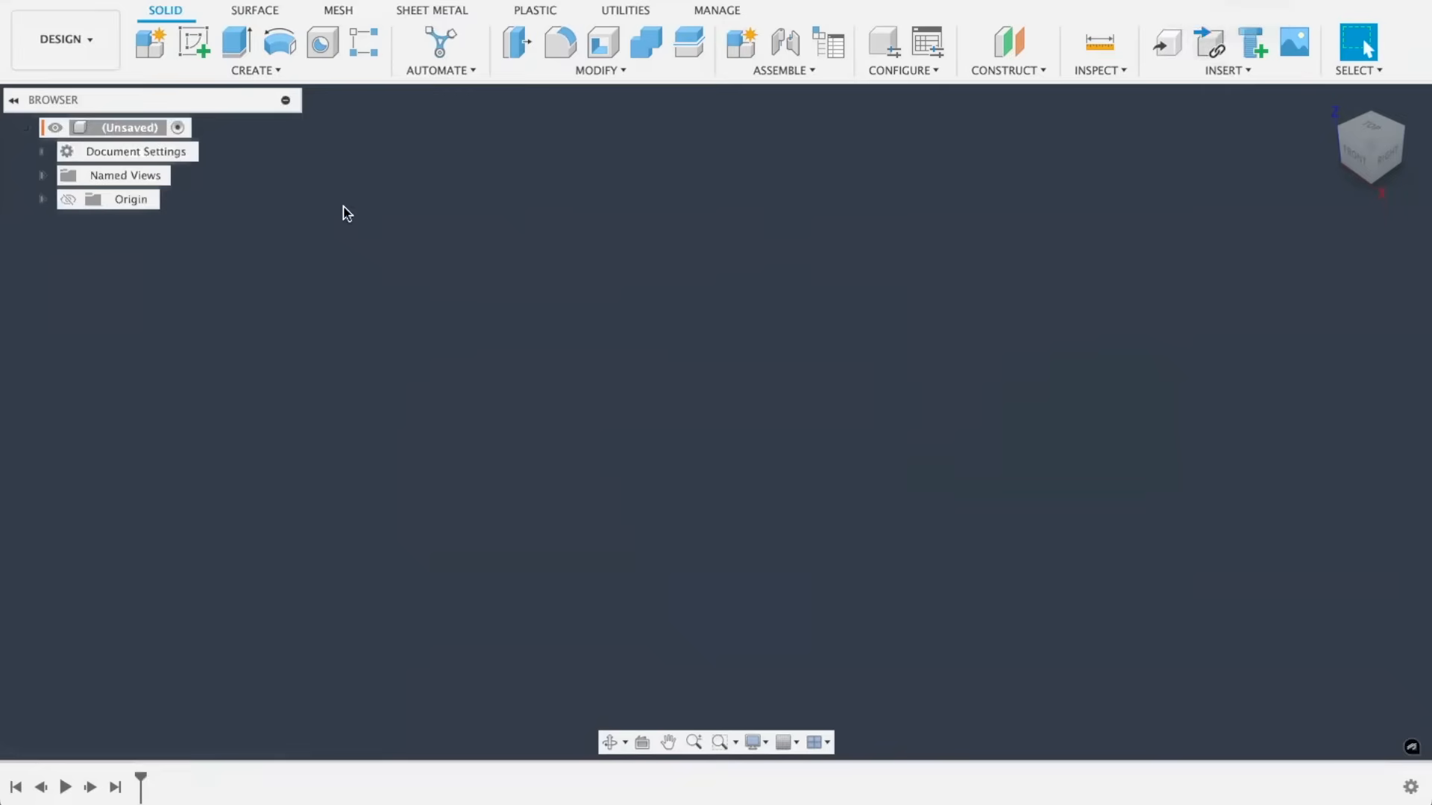
# - Stop capturing design history on the root component, confirming history deletion
pyautogui.rightClick(128, 127)
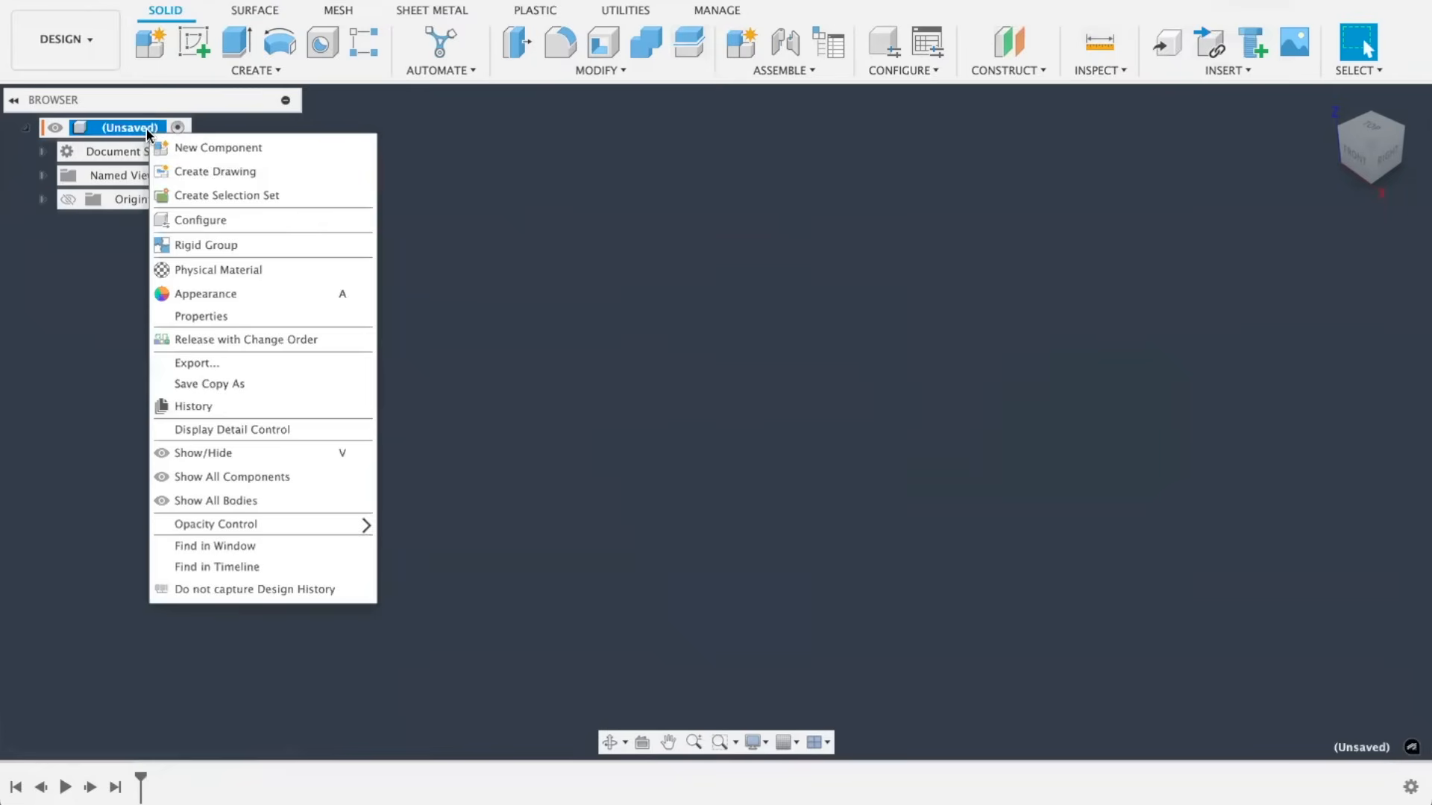
pyautogui.moveTo(220, 589)
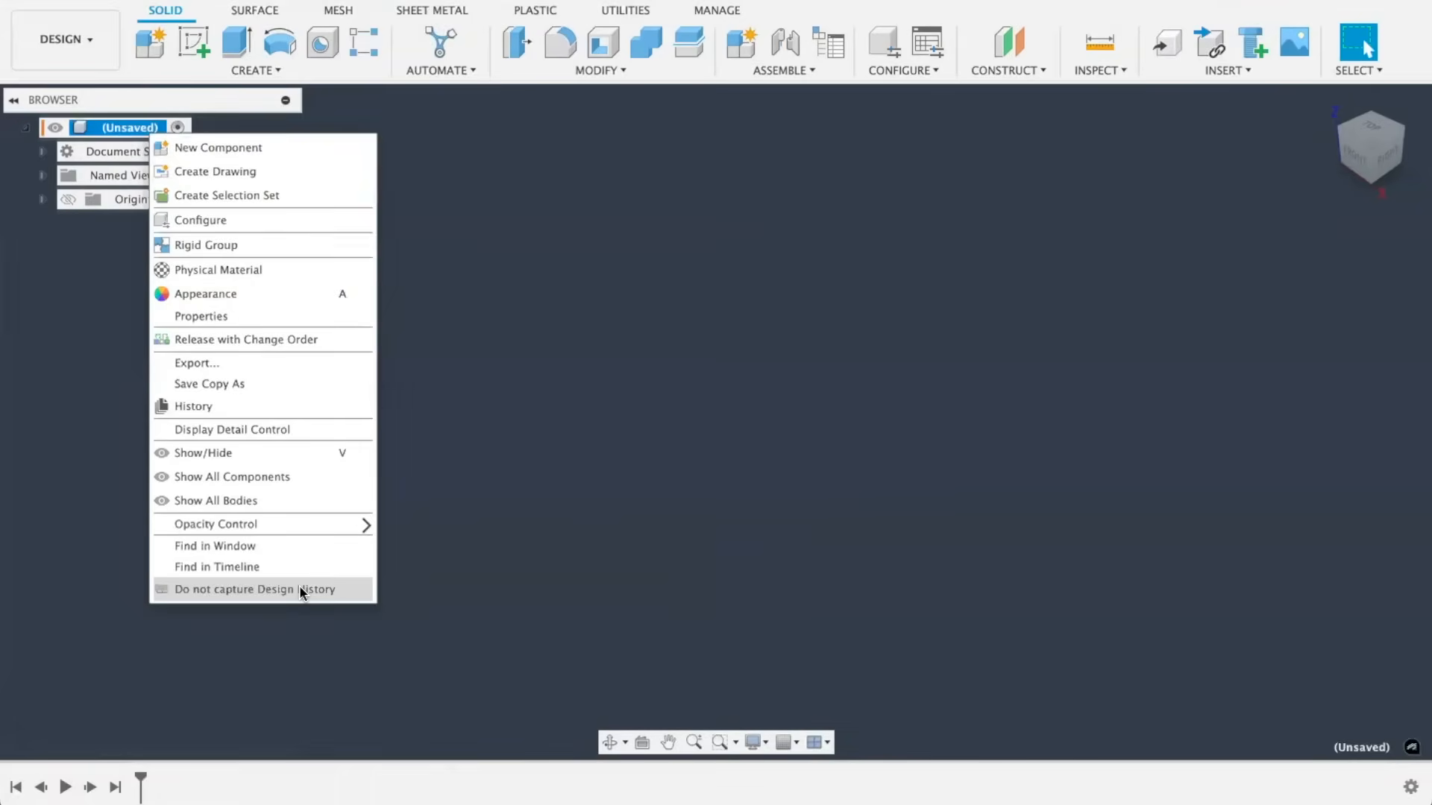
pyautogui.click(253, 589)
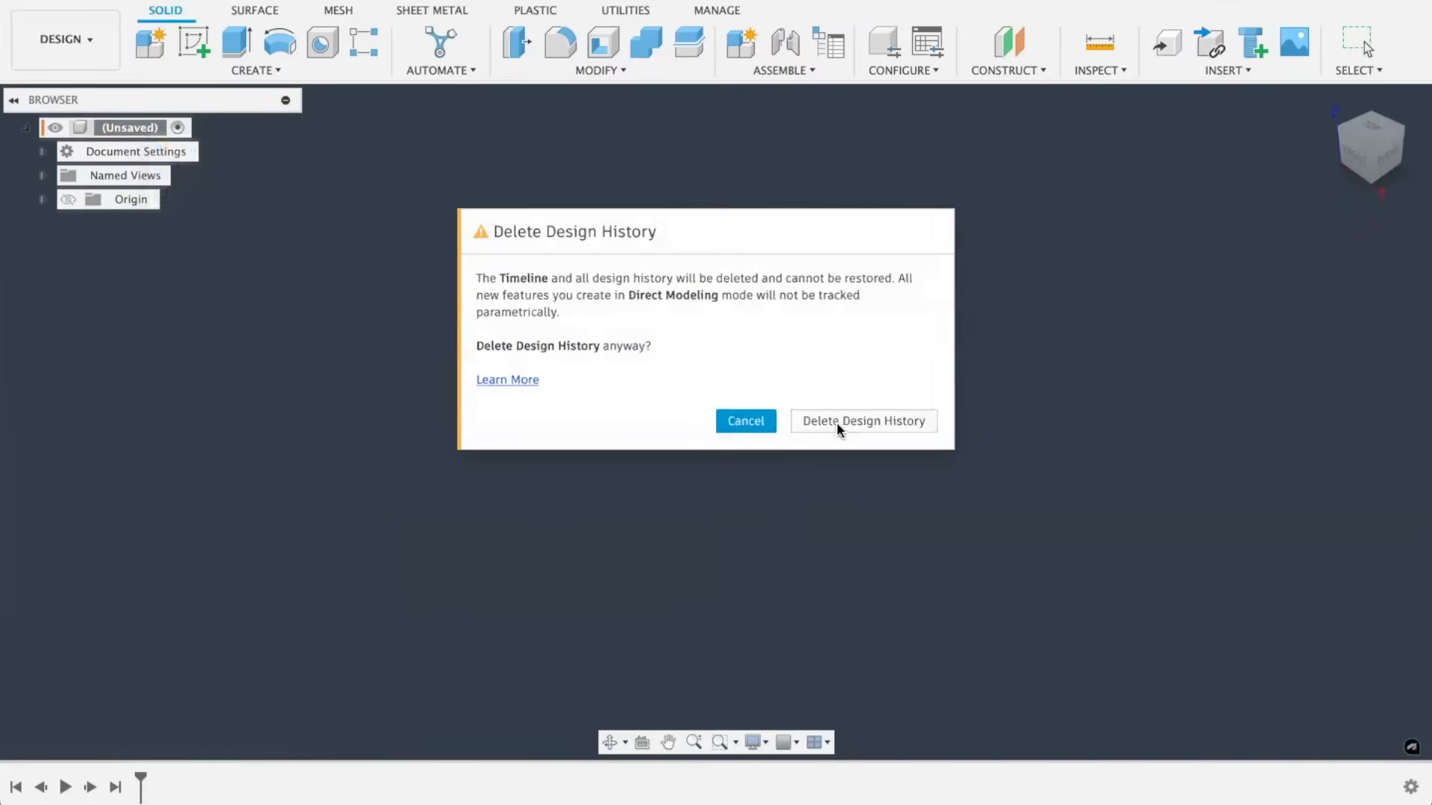
pyautogui.click(861, 420)
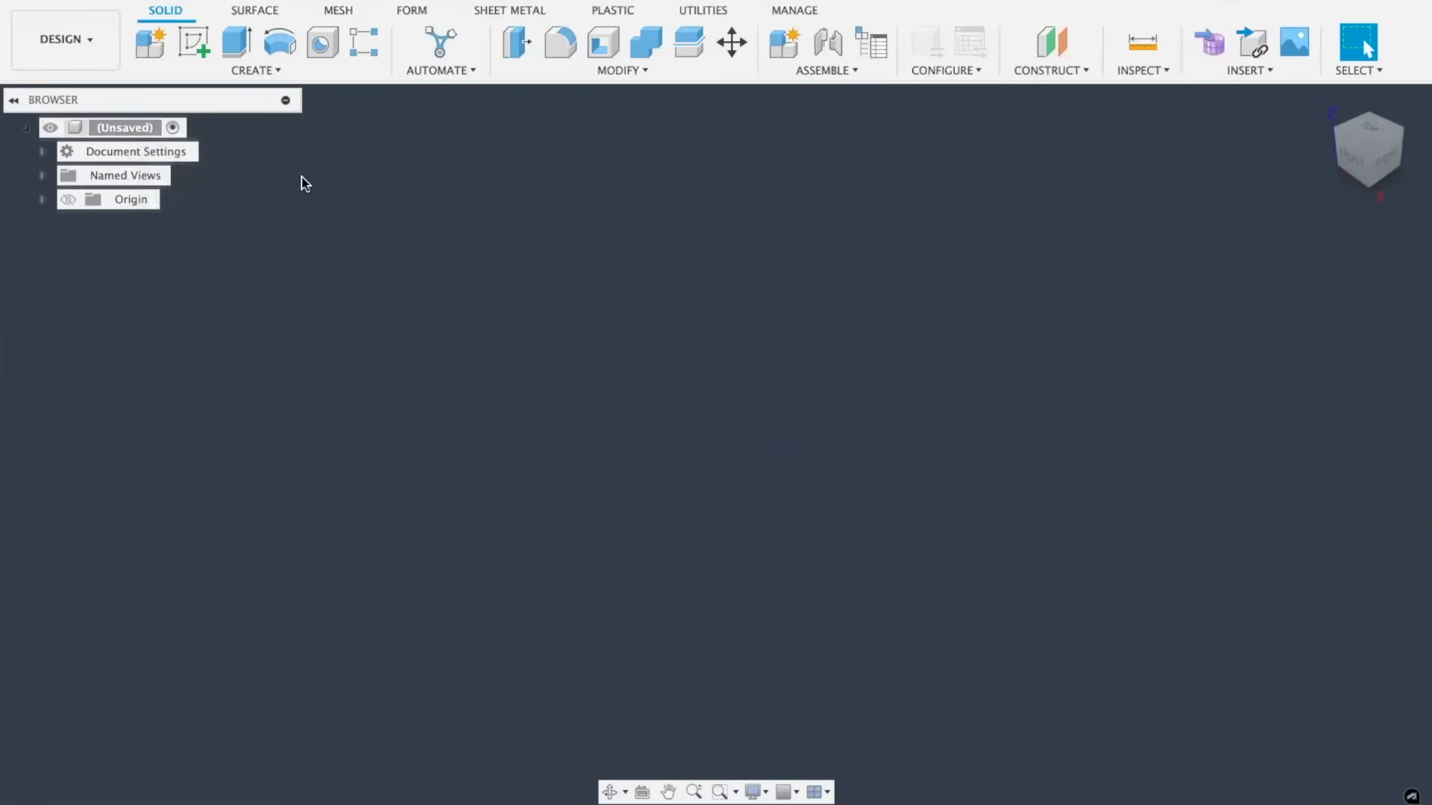
pyautogui.click(731, 42)
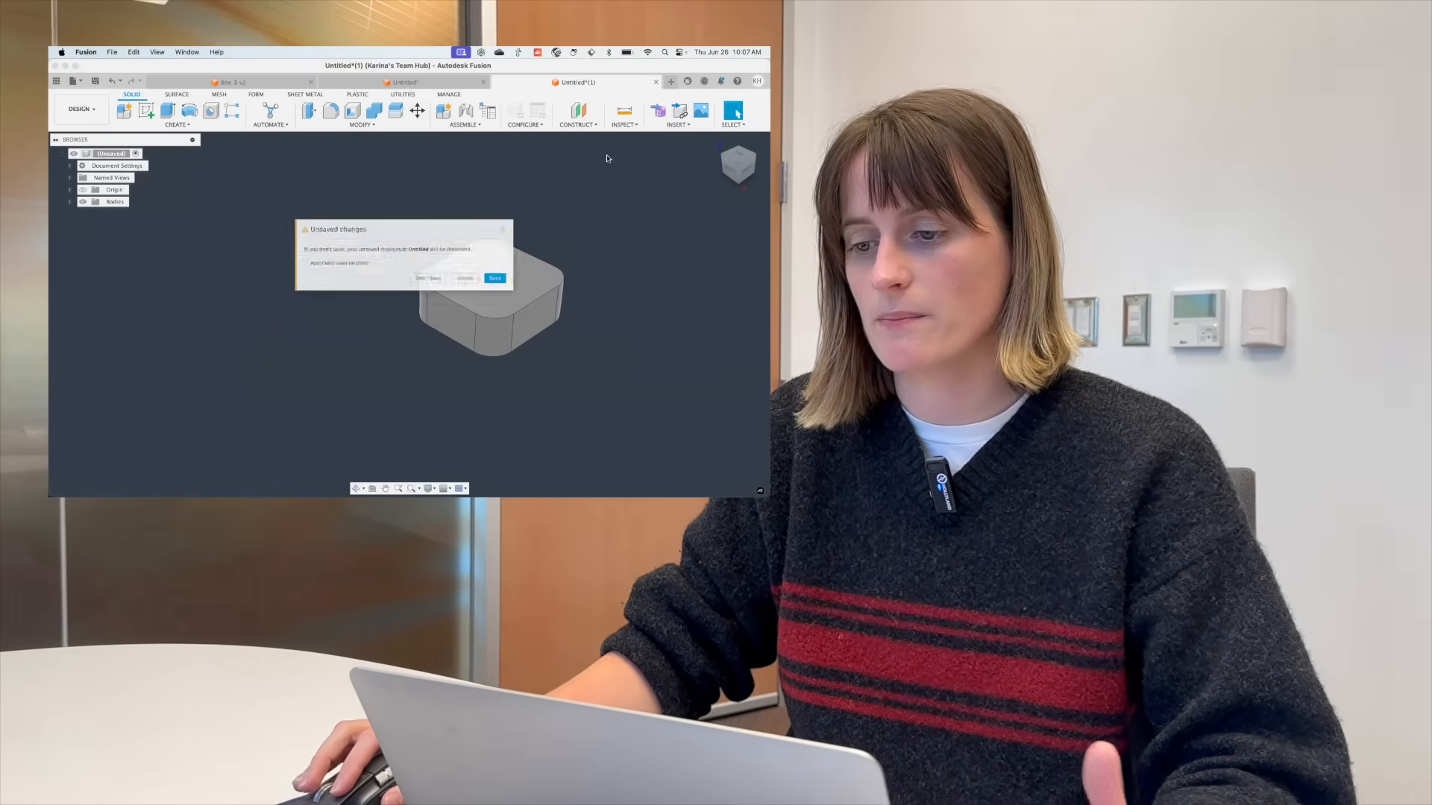
# - Save the design, derive Body1 from Box 3, and check it in Assembly
pyautogui.click(427, 278)
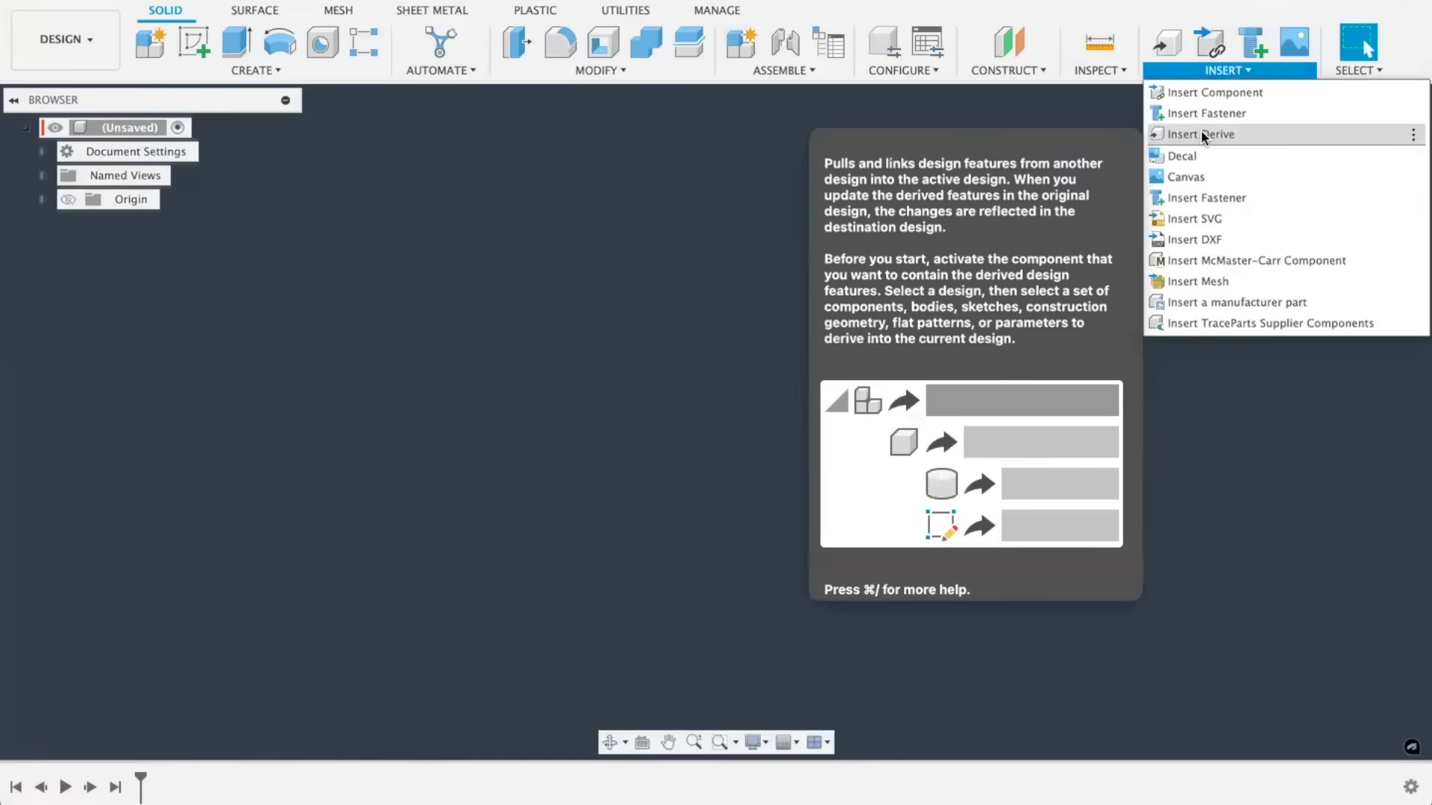
pyautogui.click(1204, 134)
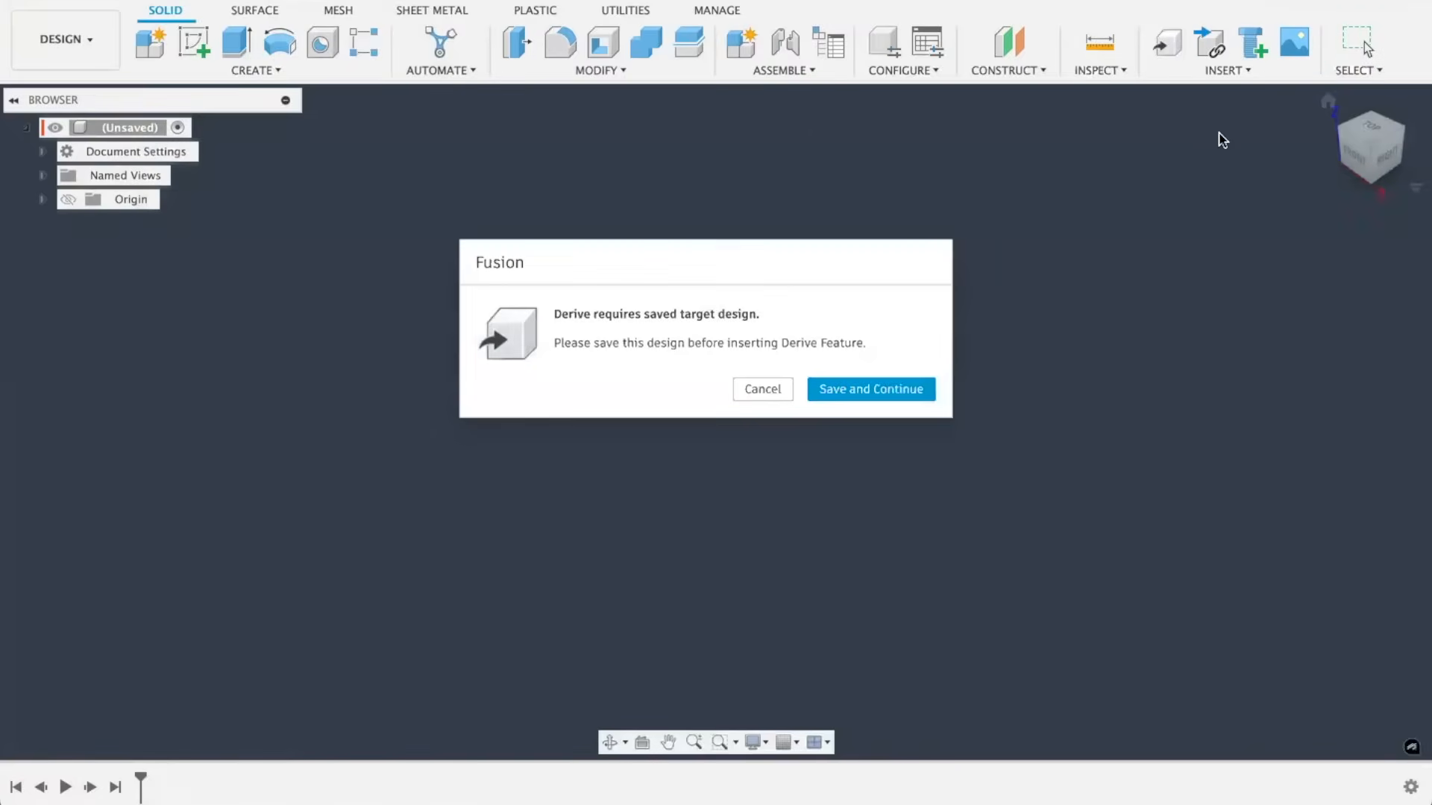
pyautogui.click(868, 389)
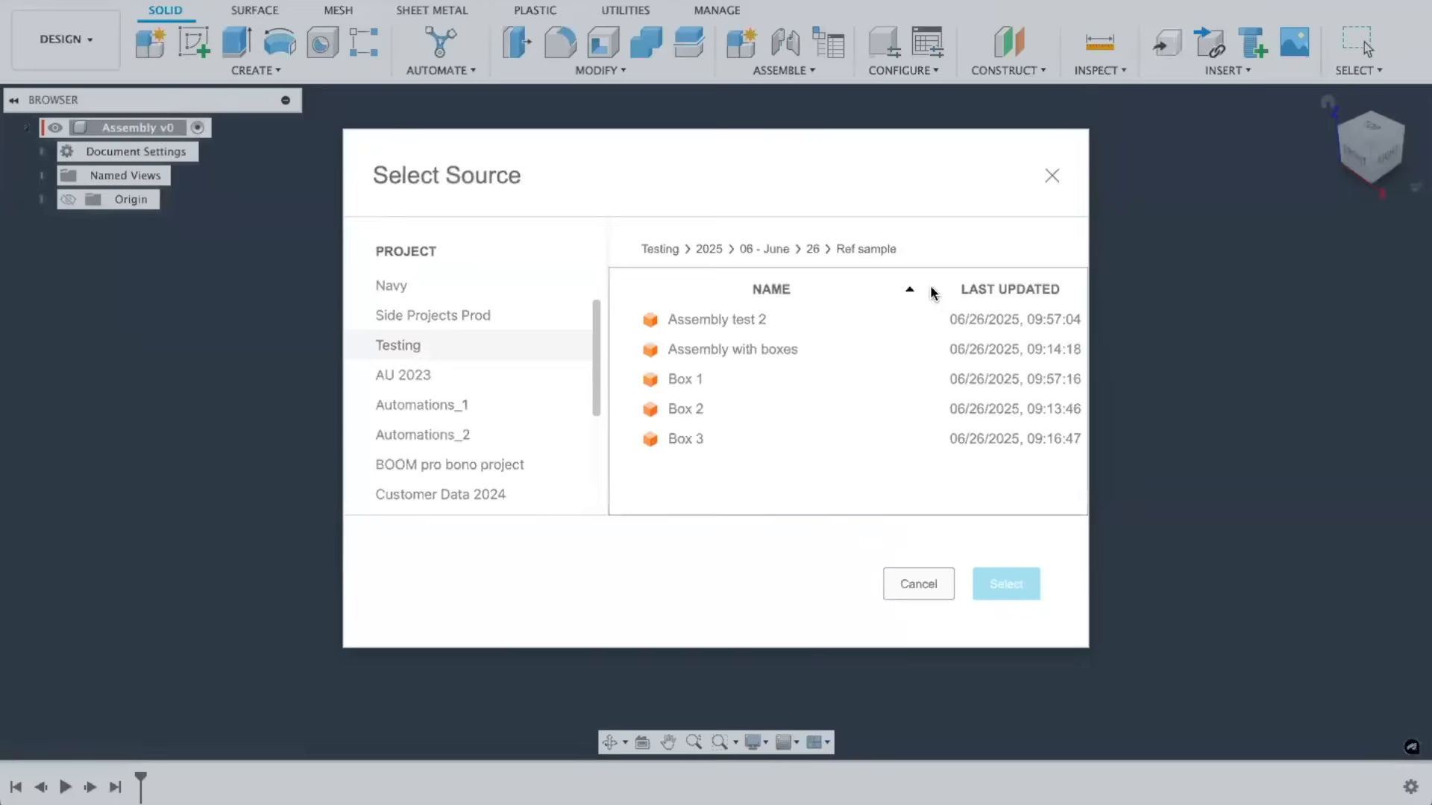
pyautogui.click(683, 438)
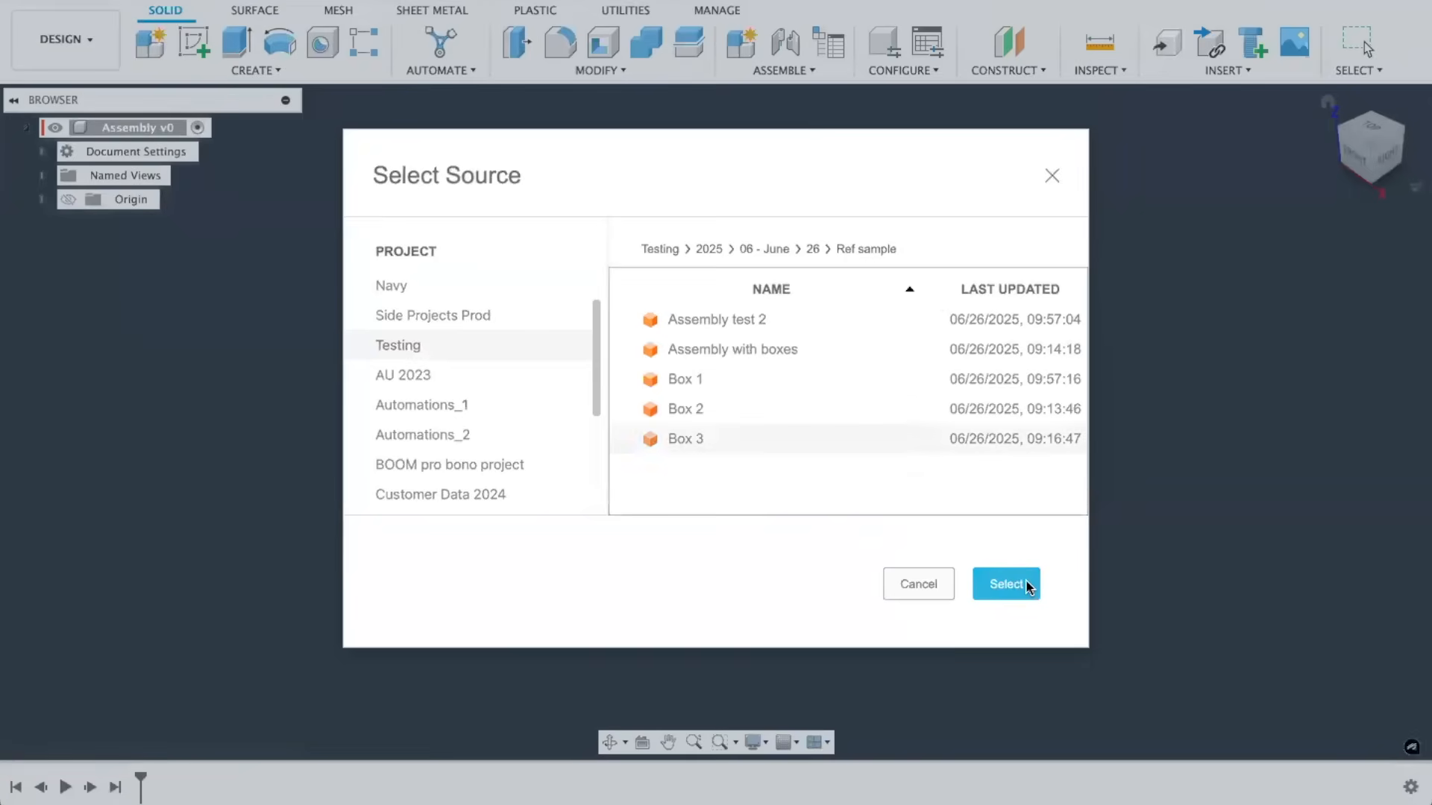
pyautogui.click(1006, 583)
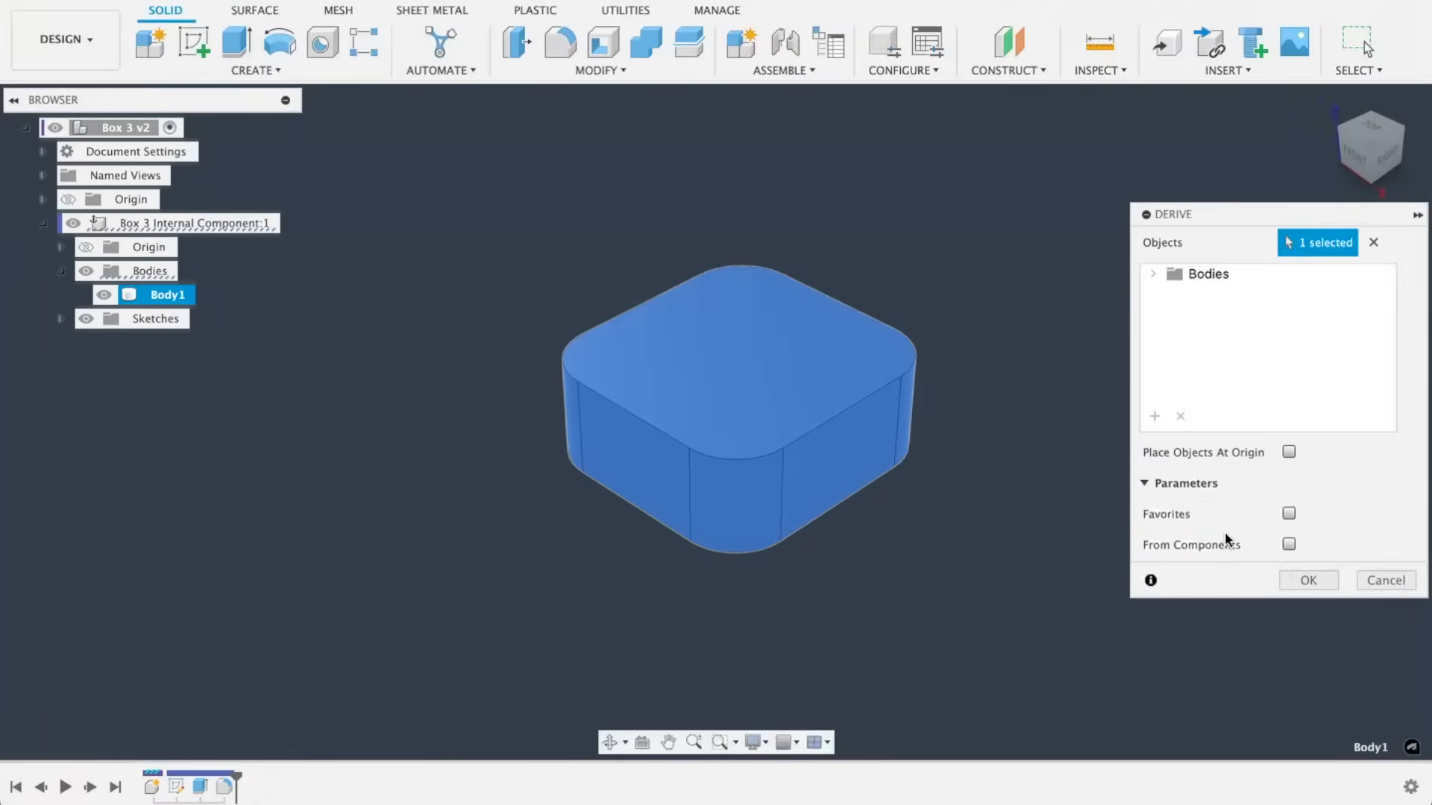
pyautogui.click(1153, 273)
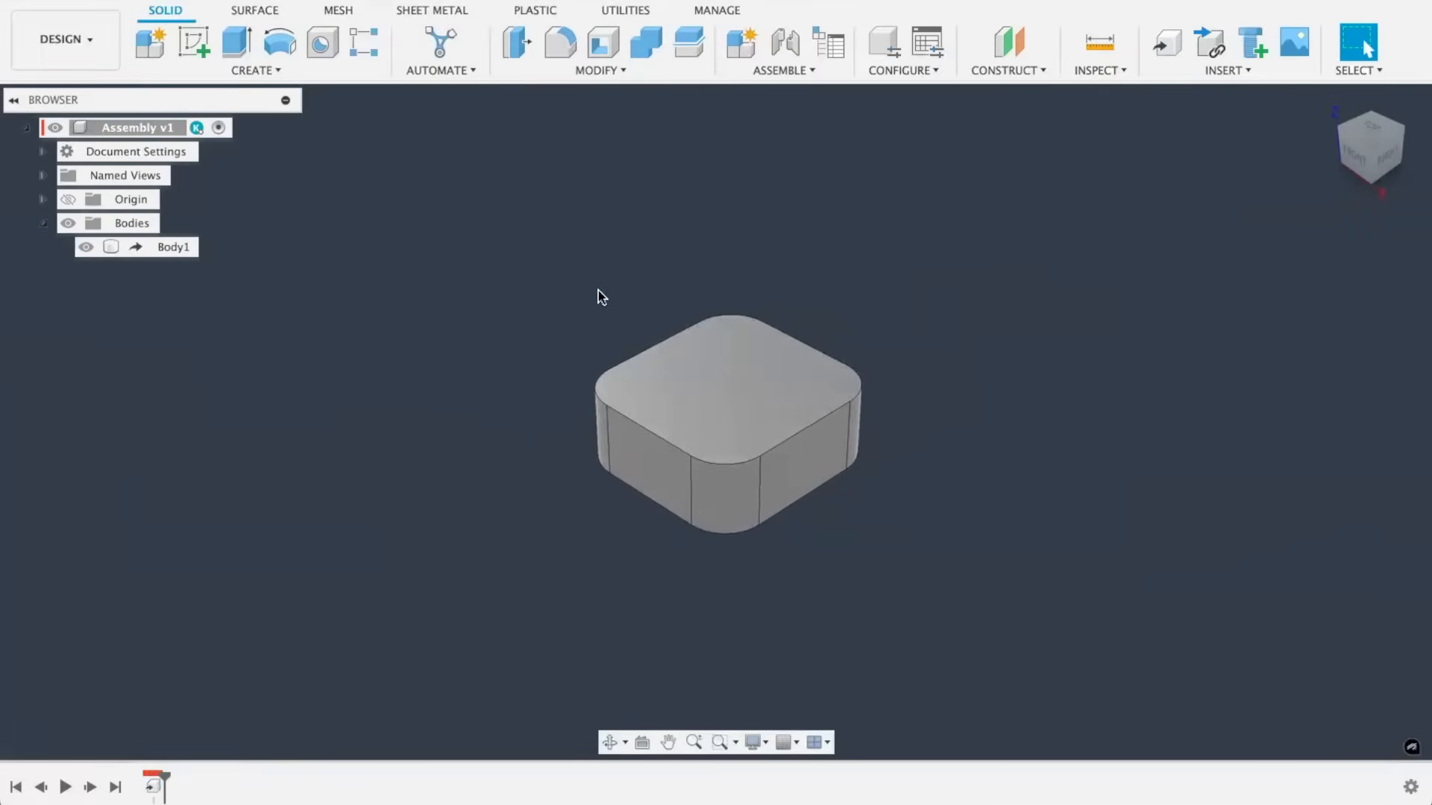
pyautogui.moveTo(650, 271)
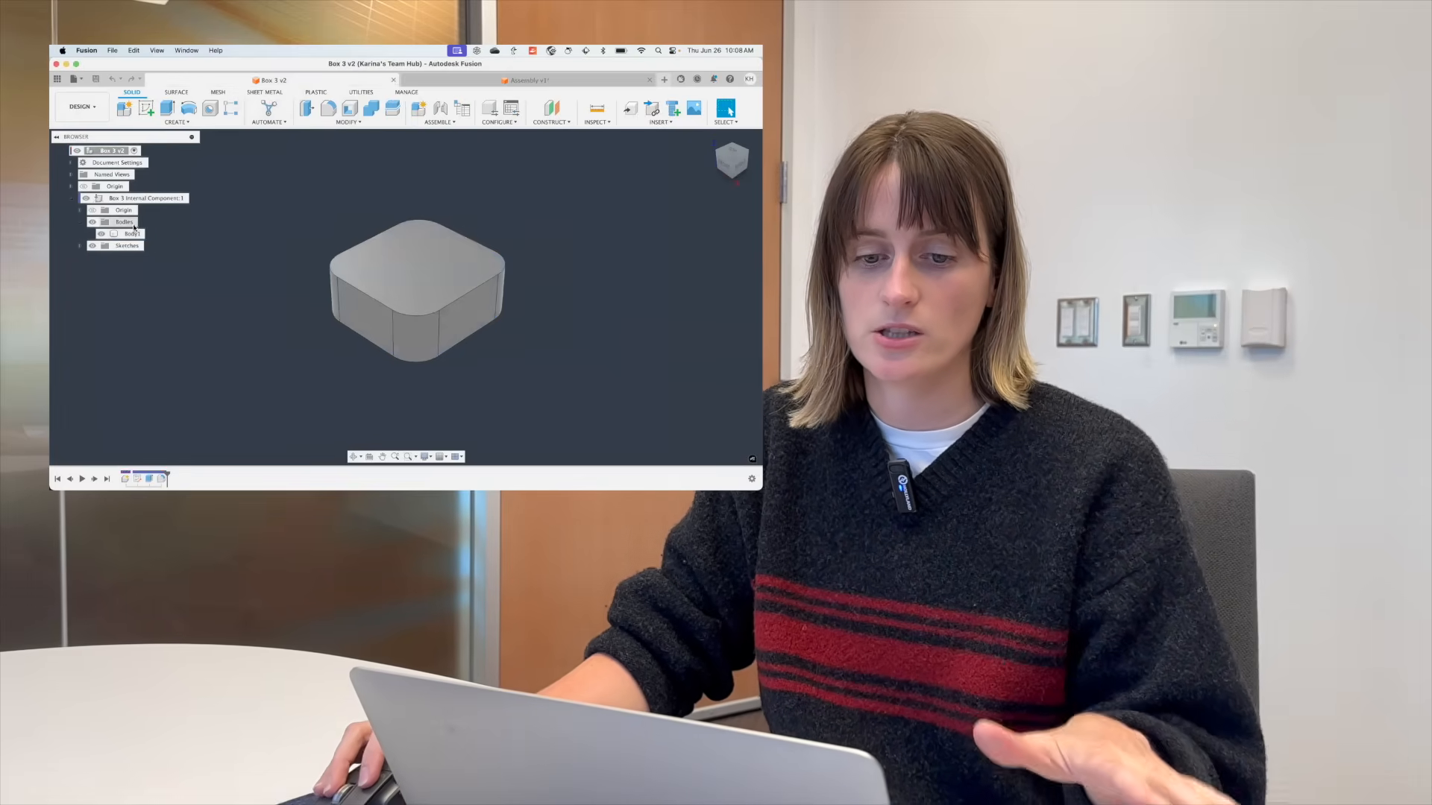
pyautogui.click(527, 80)
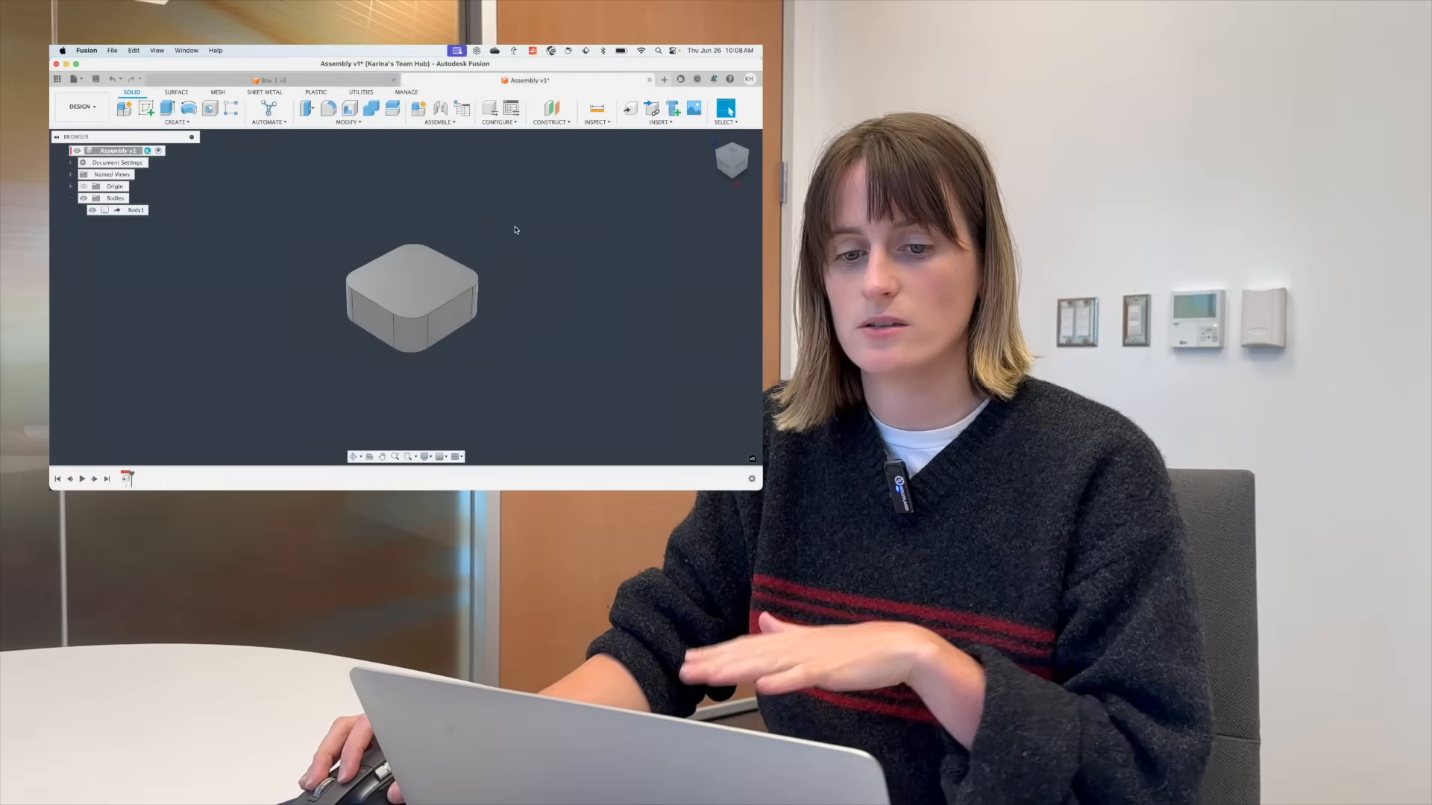
pyautogui.click(410, 273)
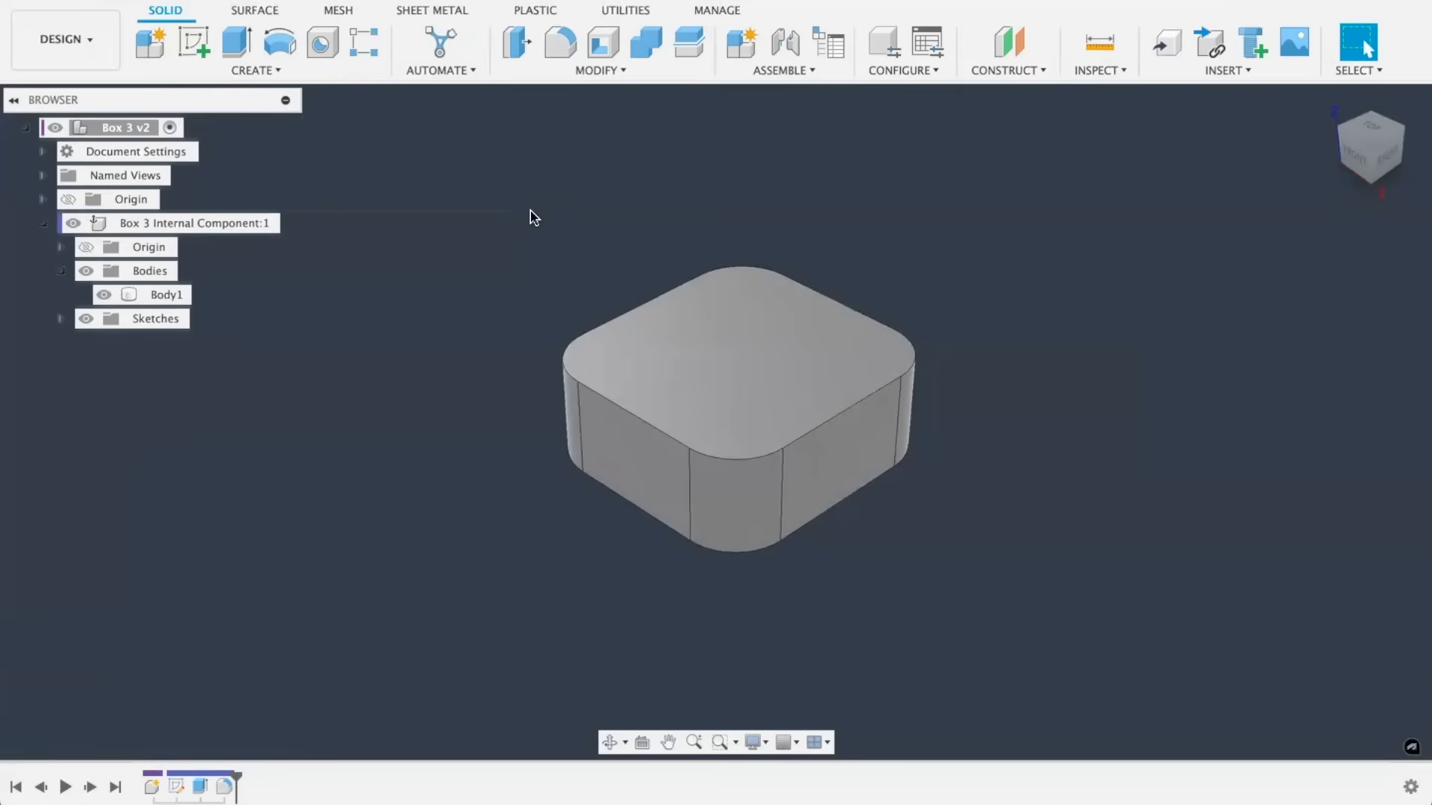
pyautogui.moveTo(192, 222)
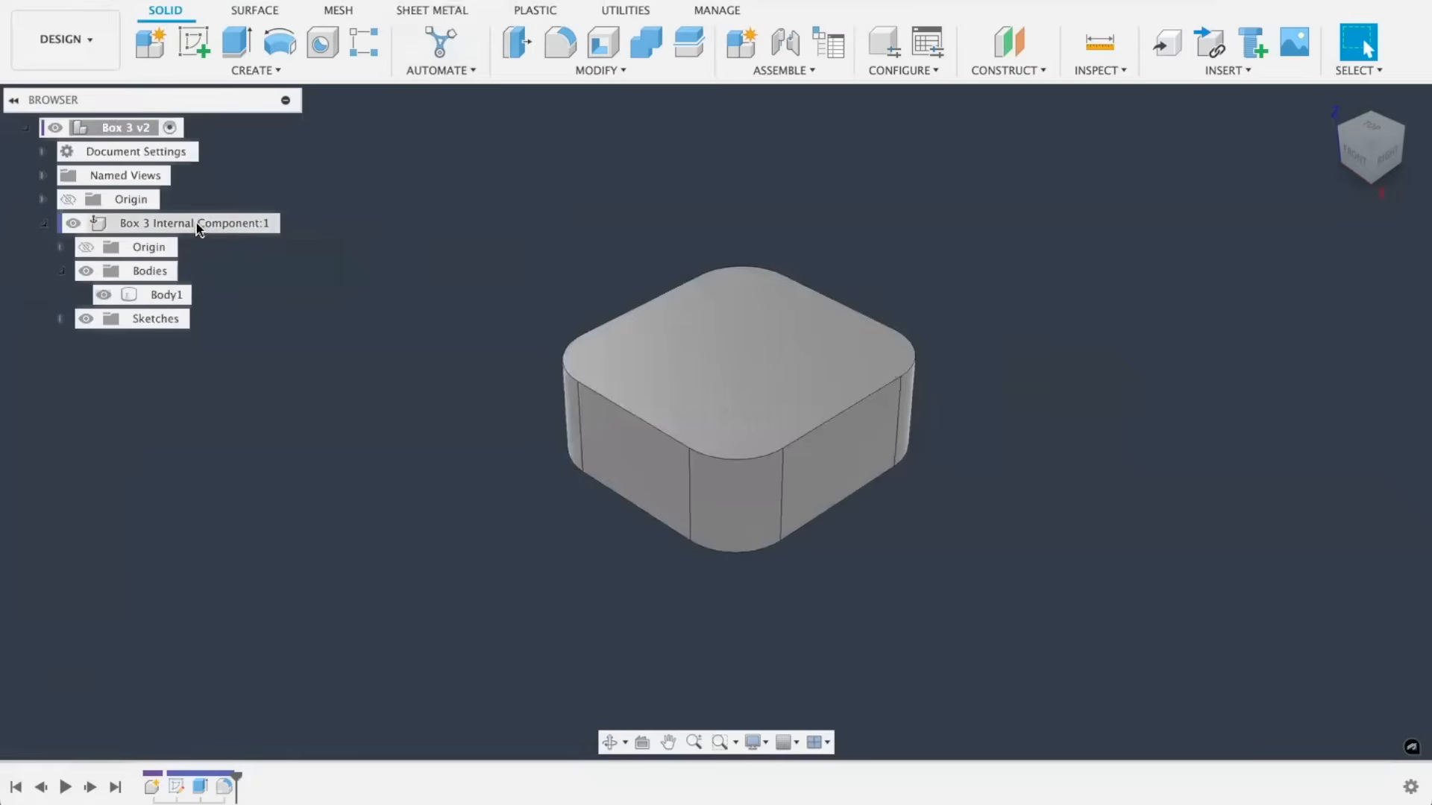
pyautogui.rightClick(195, 223)
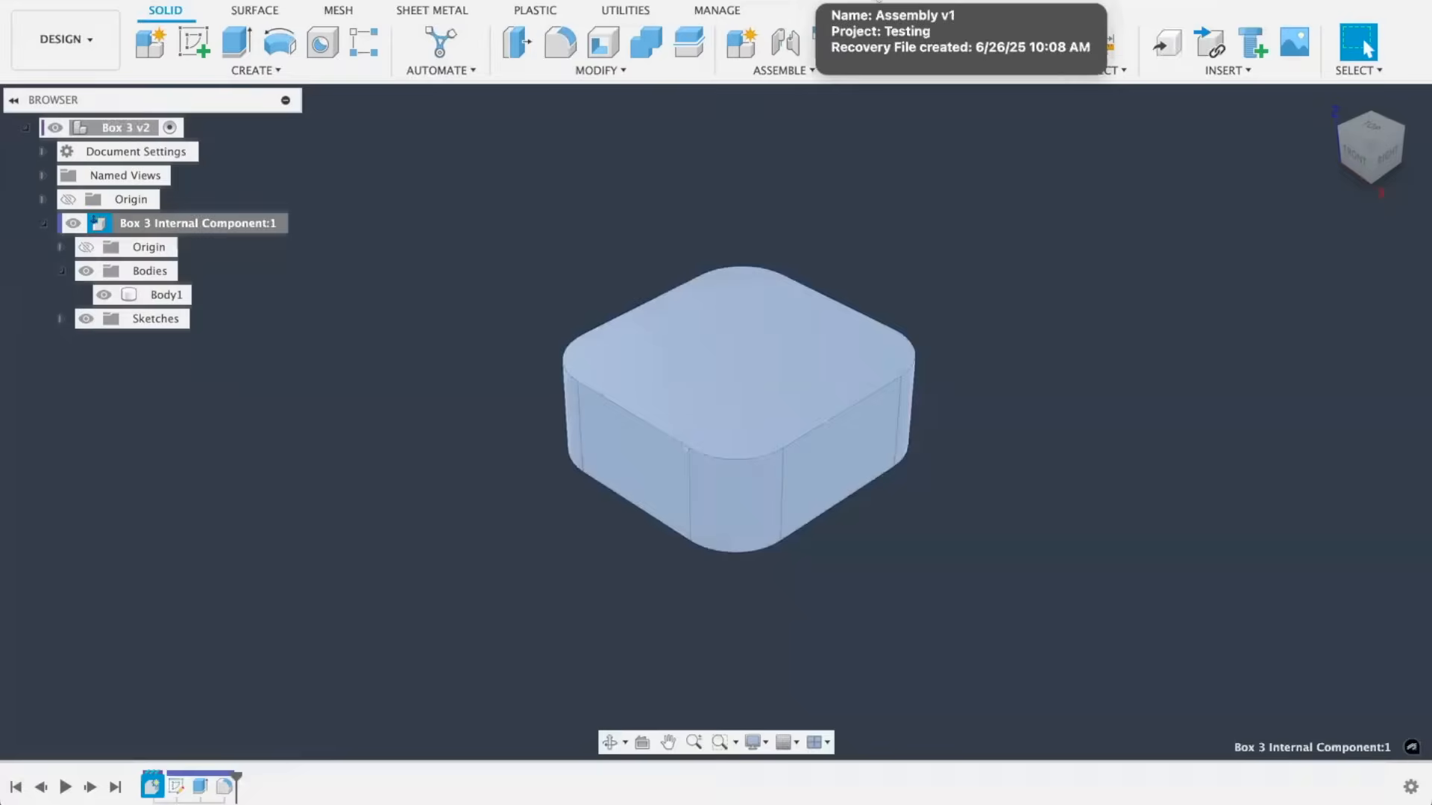
# - Paste the Box 3 Internal Component under Assembly v1, then remove it
pyautogui.rightClick(123, 127)
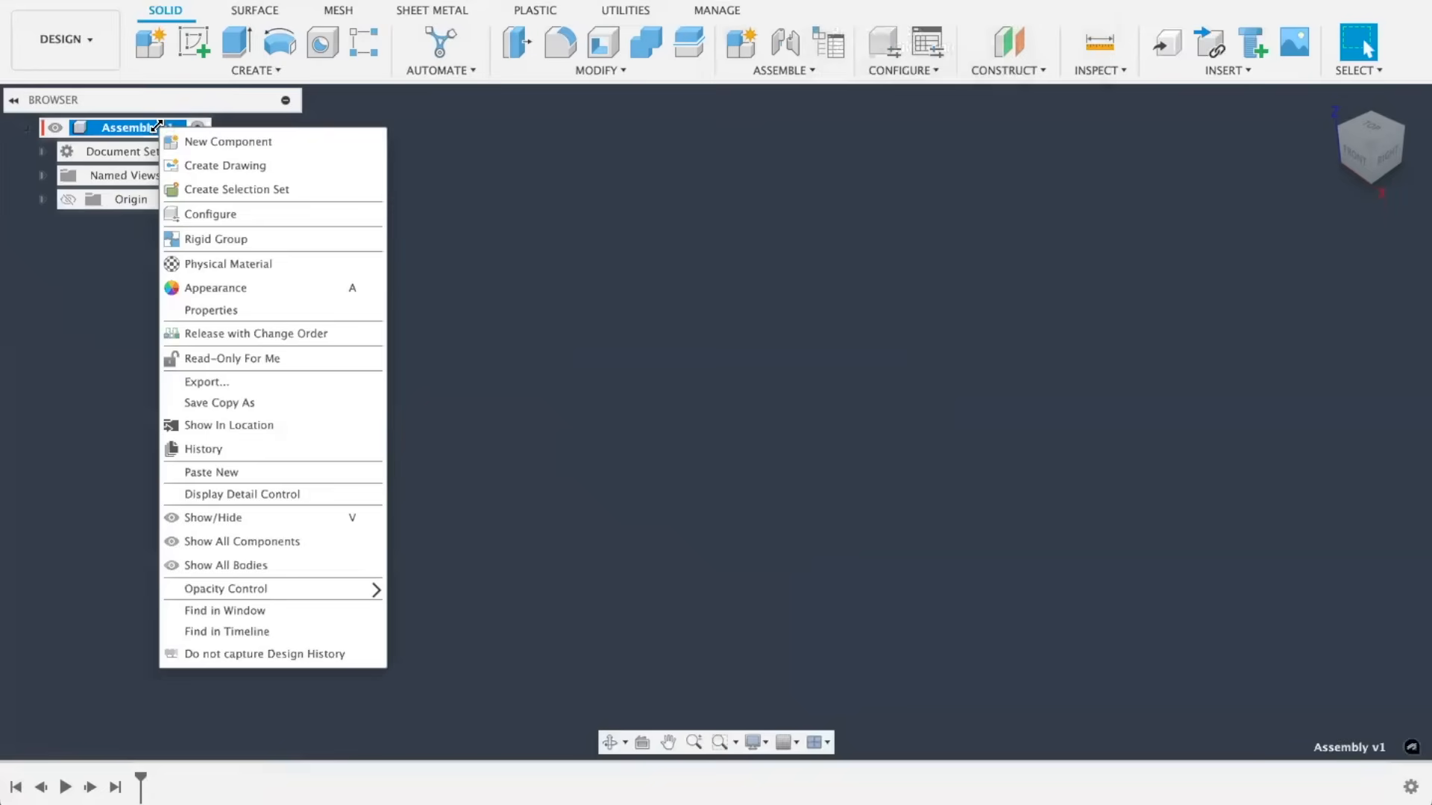
pyautogui.moveTo(272, 472)
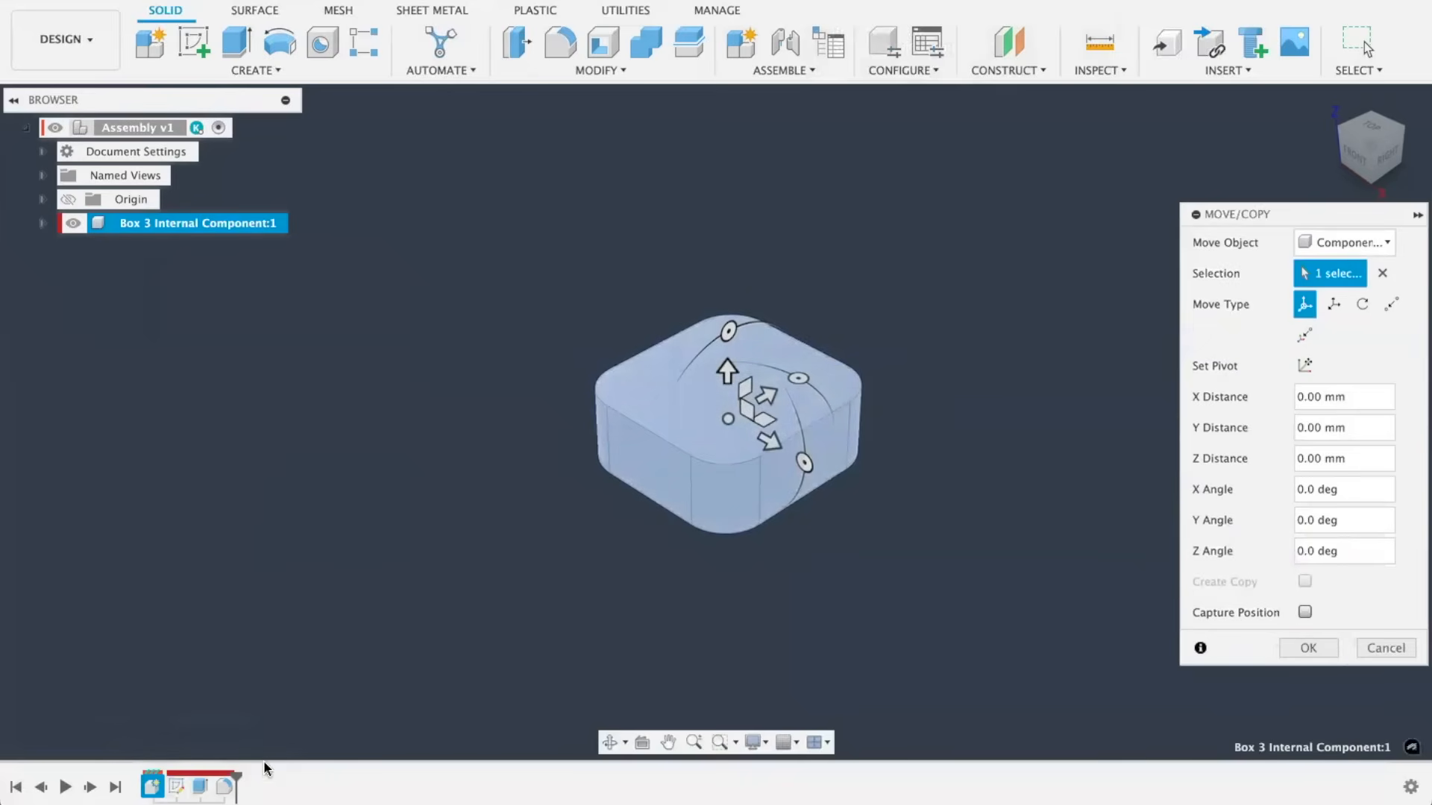
pyautogui.moveTo(224, 785)
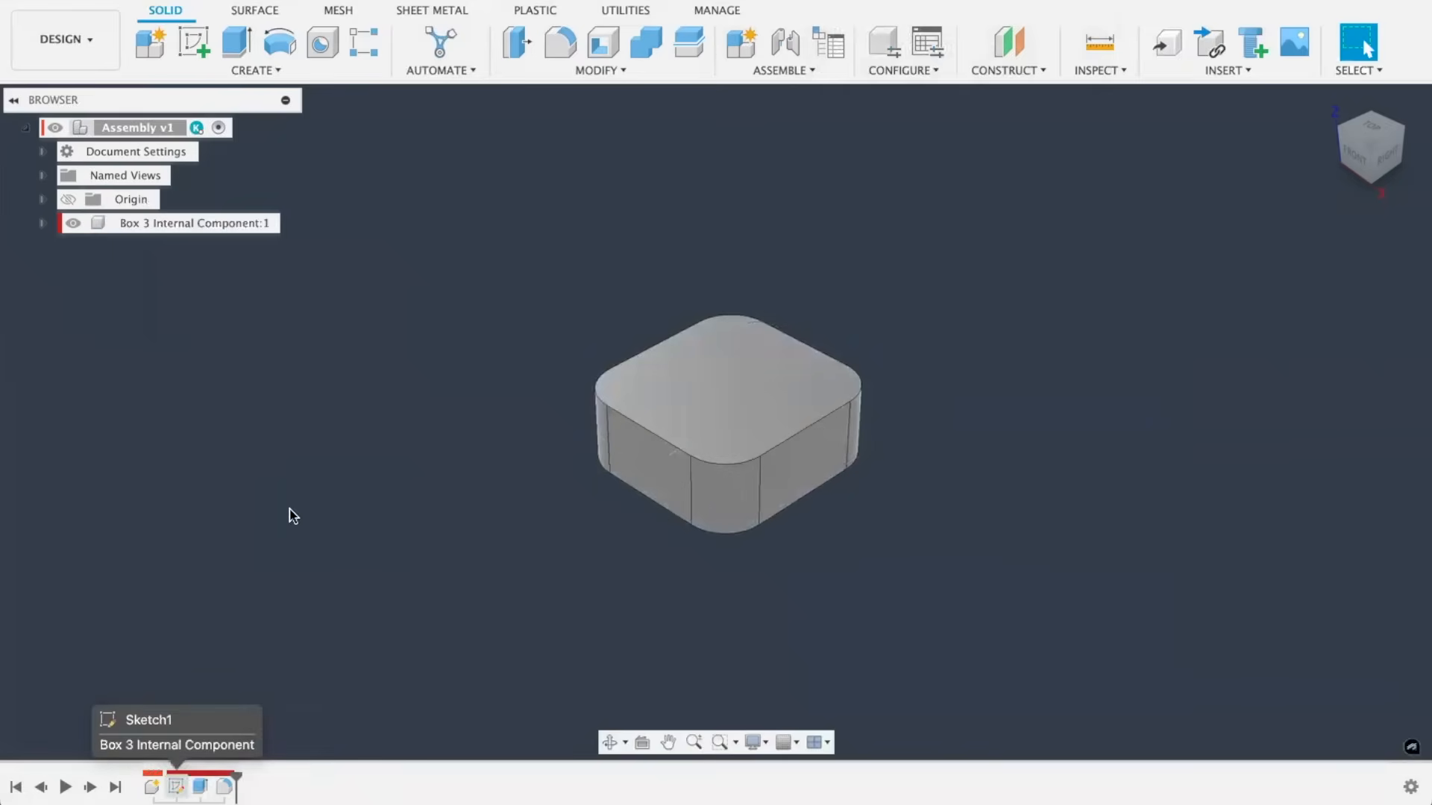
pyautogui.moveTo(497, 418)
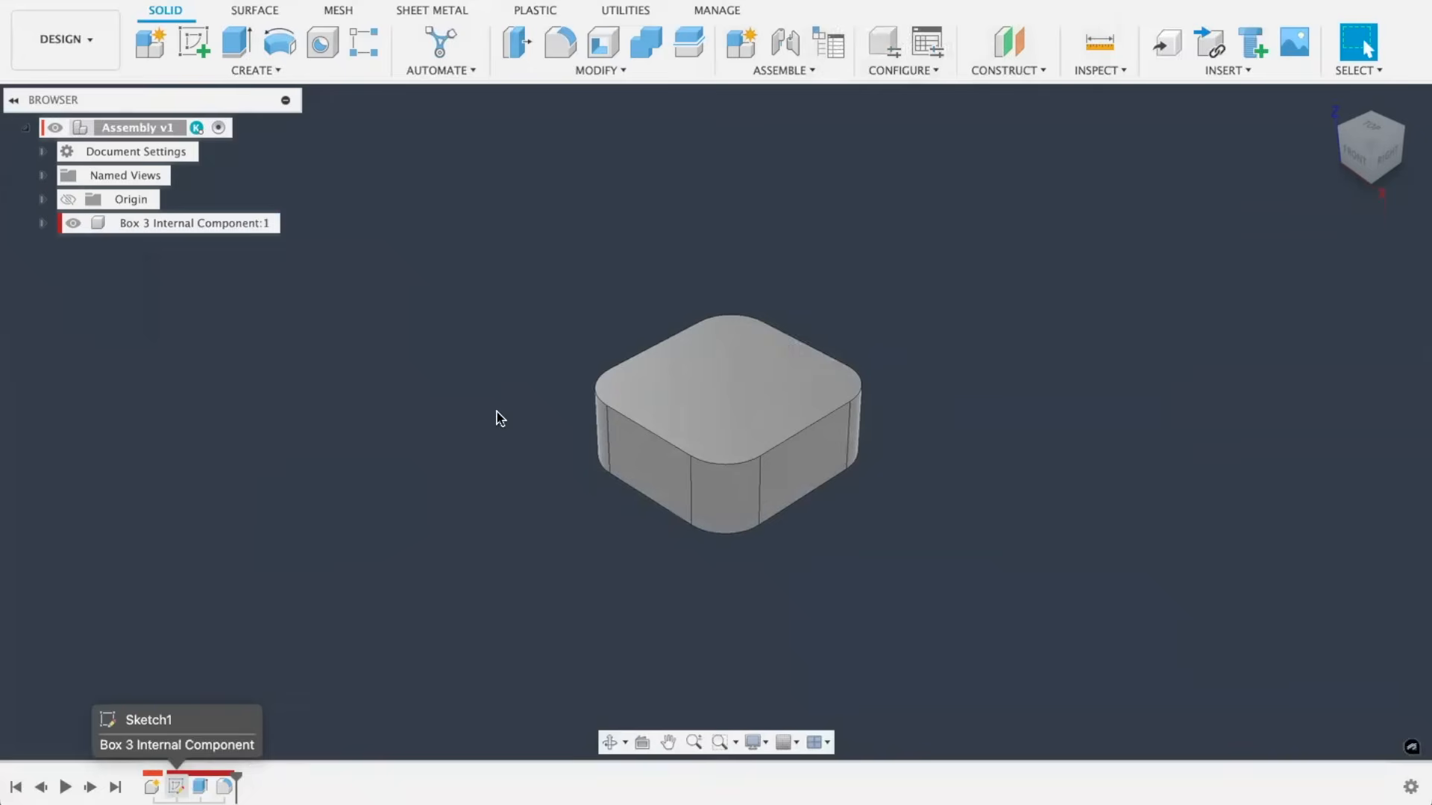
pyautogui.moveTo(468, 379)
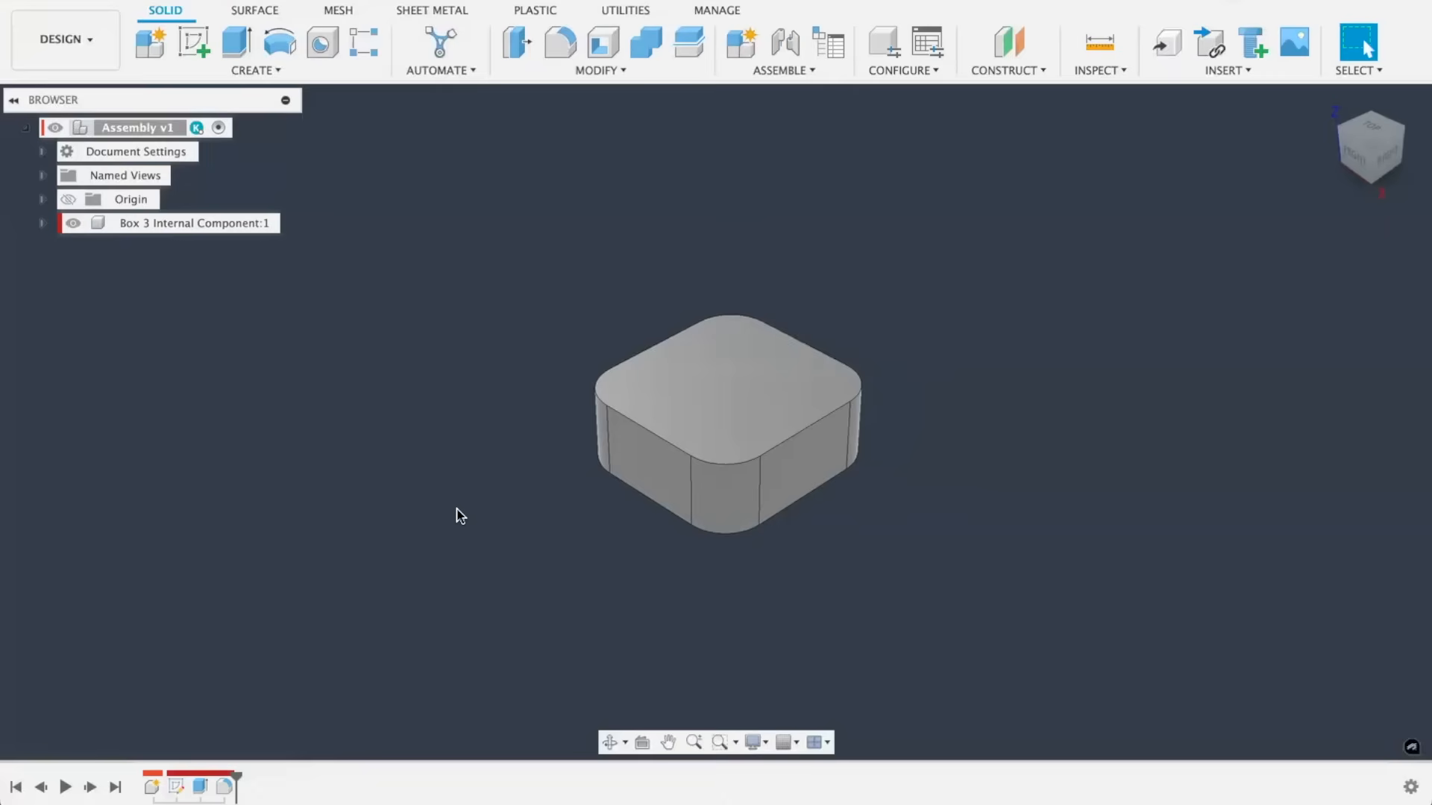
pyautogui.moveTo(269, 714)
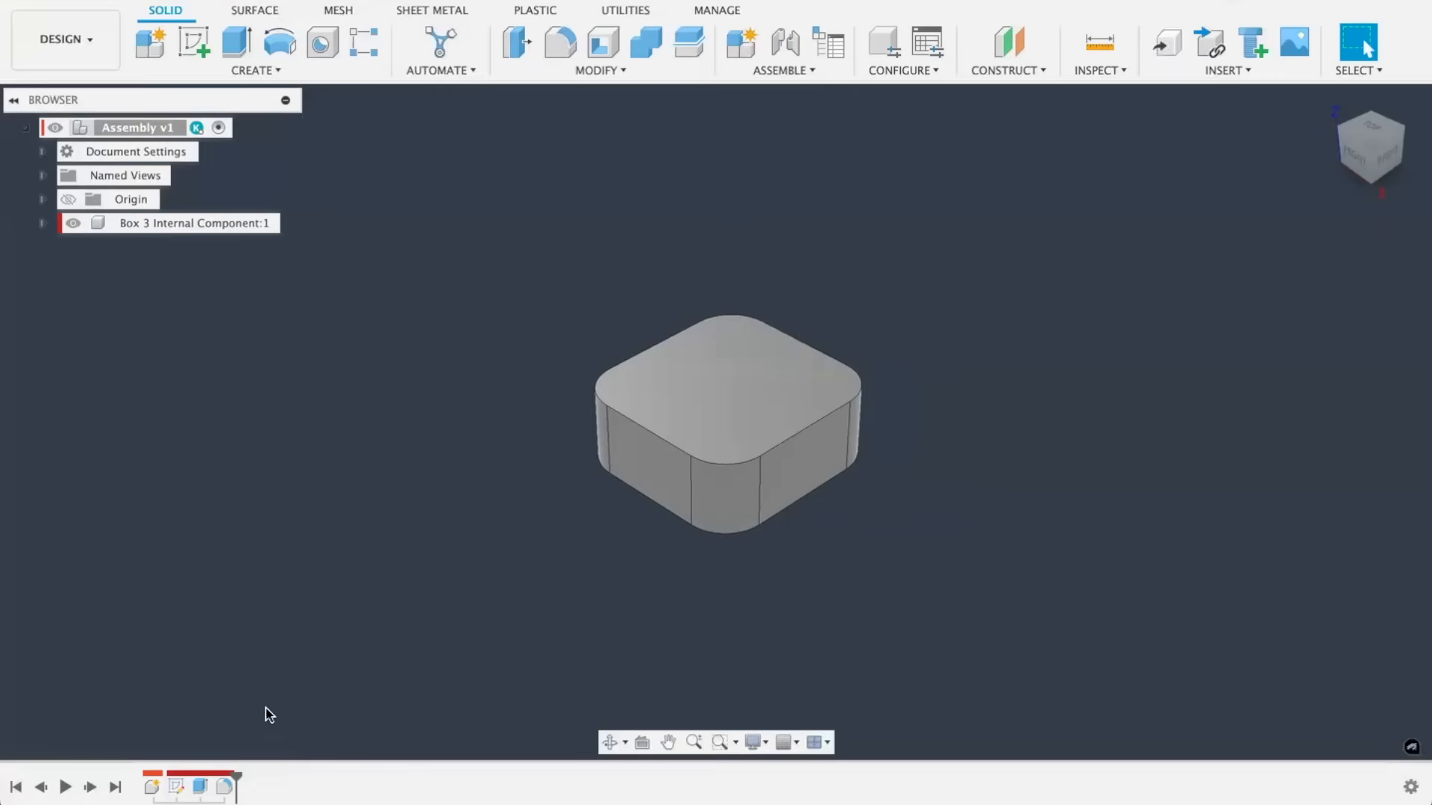
pyautogui.click(224, 787)
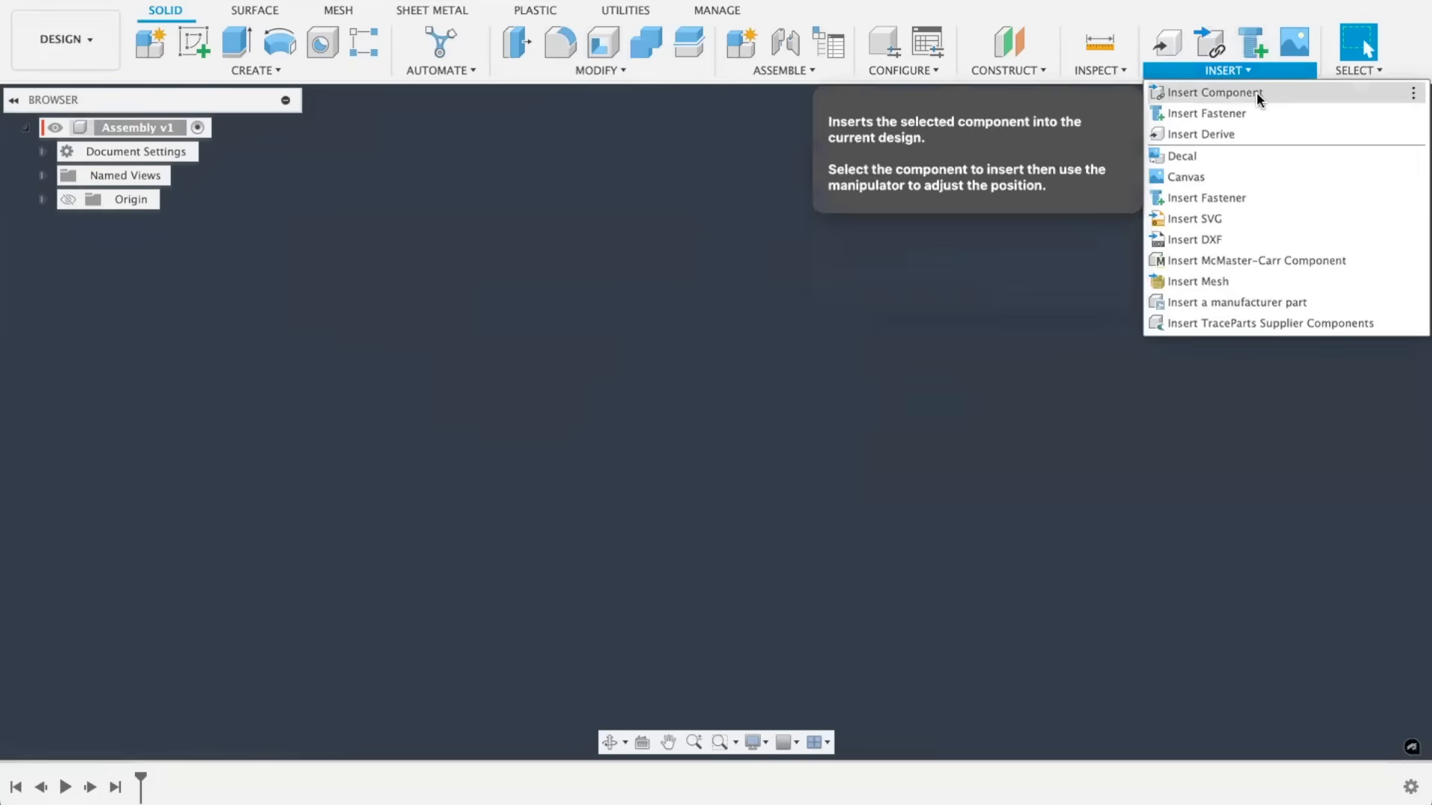
# - Insert Box 3 as a component and open Box 3 v2:1's options to break its link
pyautogui.click(1213, 93)
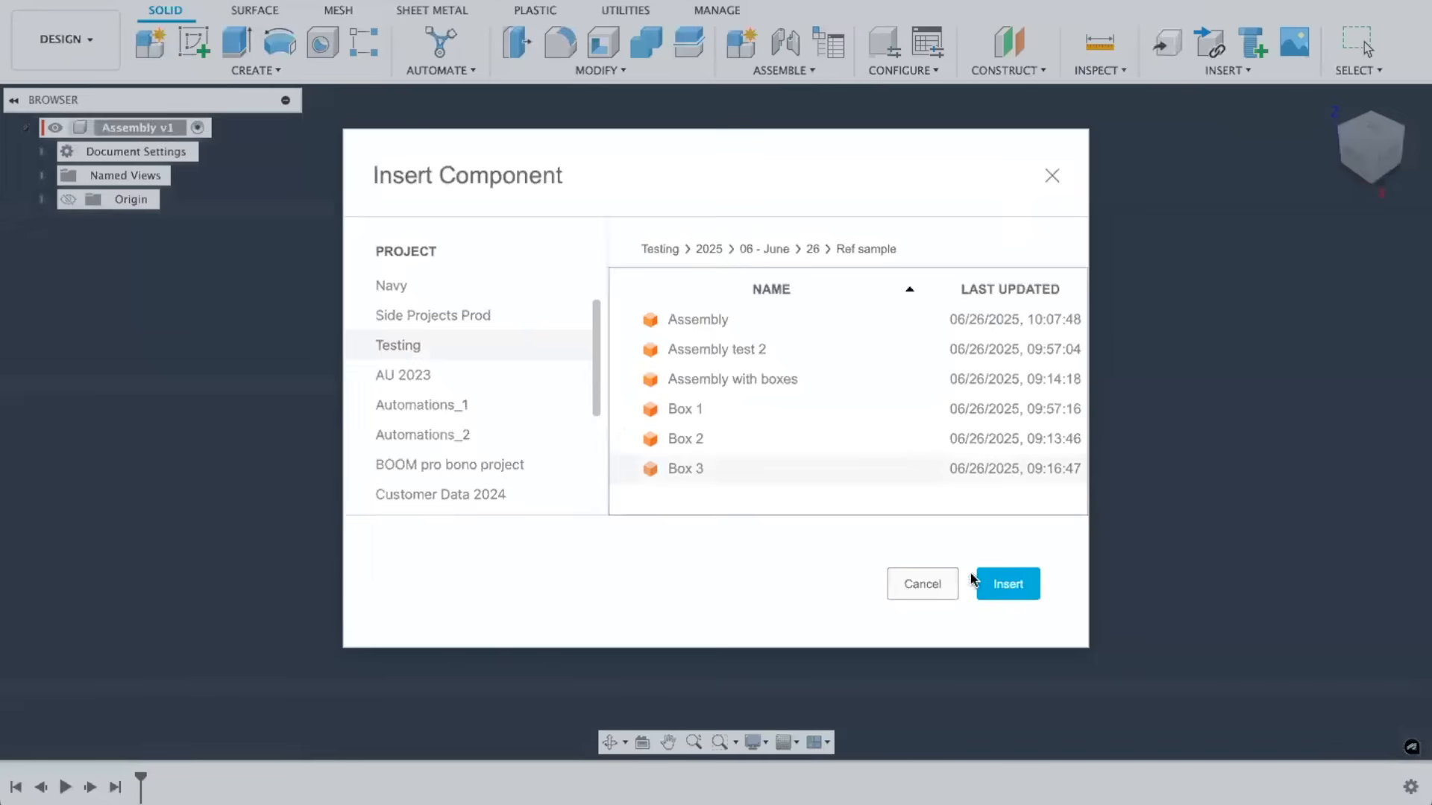
pyautogui.click(1006, 583)
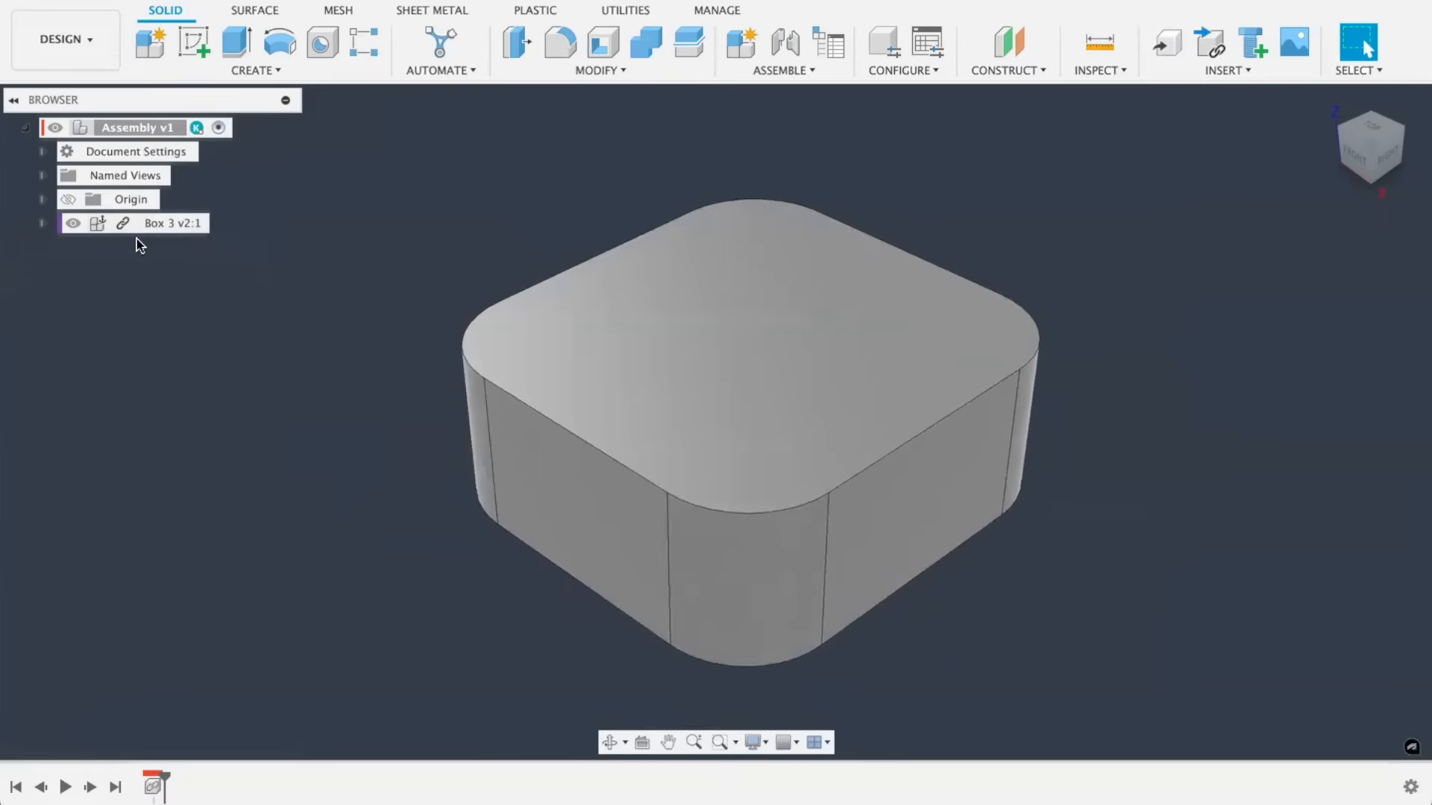
pyautogui.rightClick(172, 223)
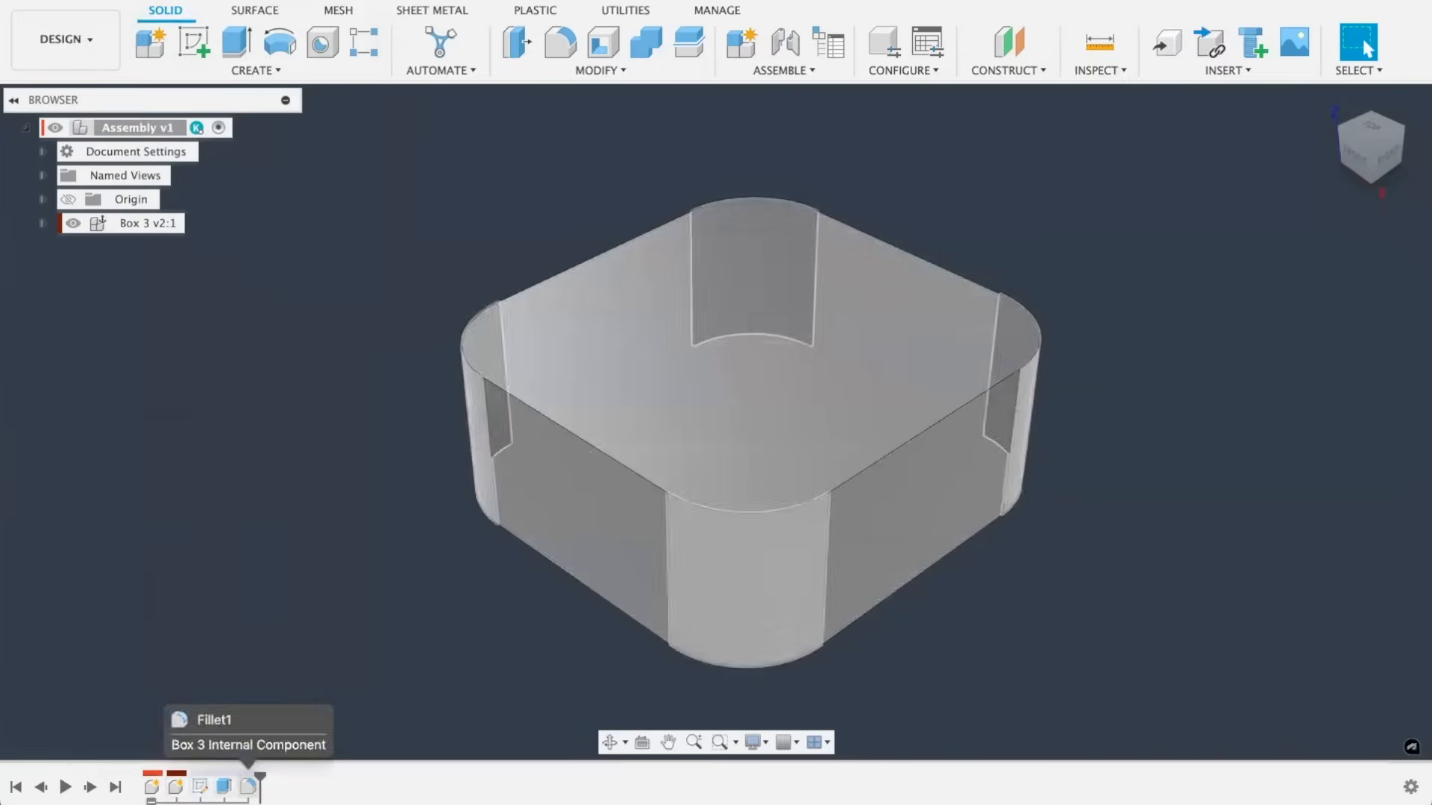
# - Expand Box 3 v2:1 and its internal component to reveal Body1
pyautogui.click(42, 223)
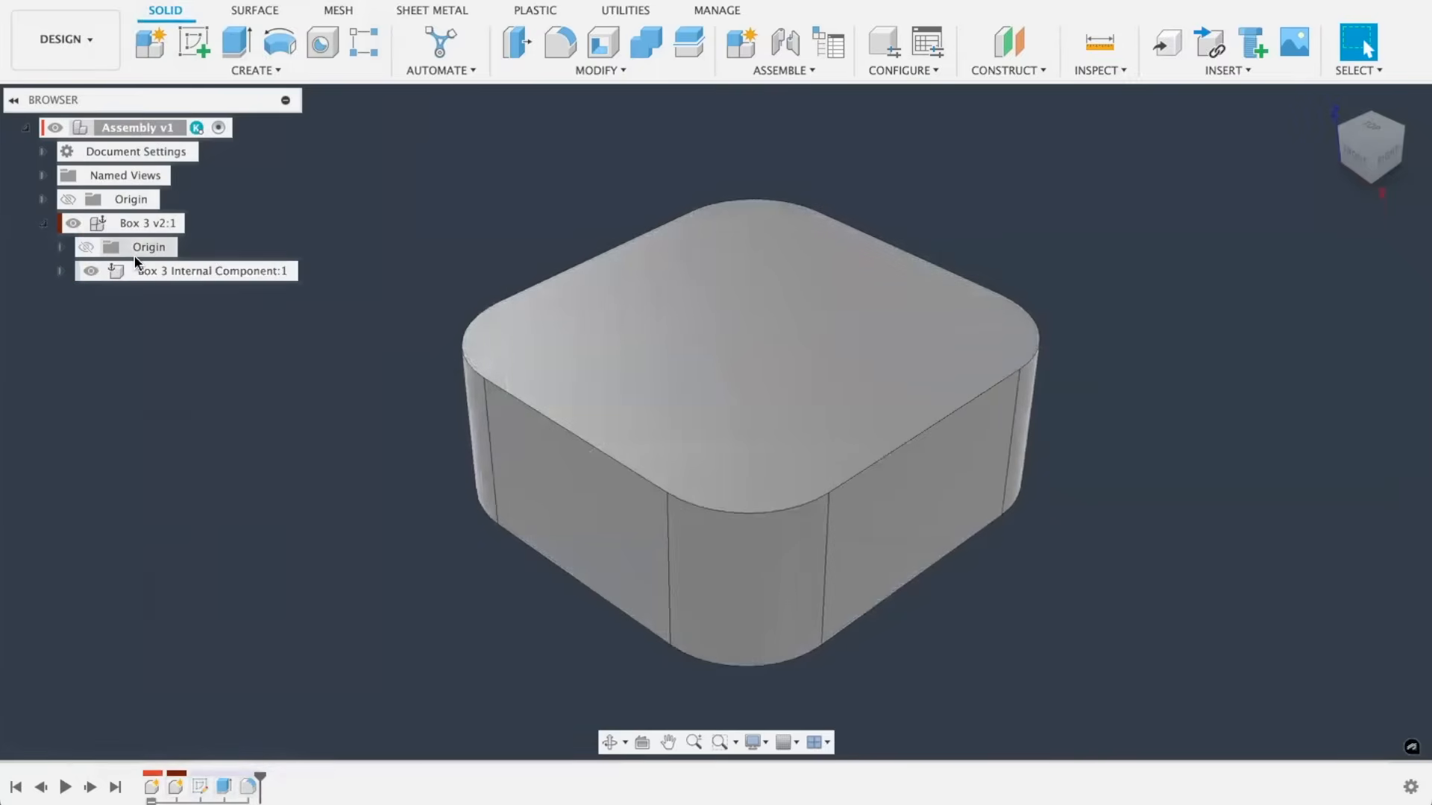
pyautogui.click(61, 270)
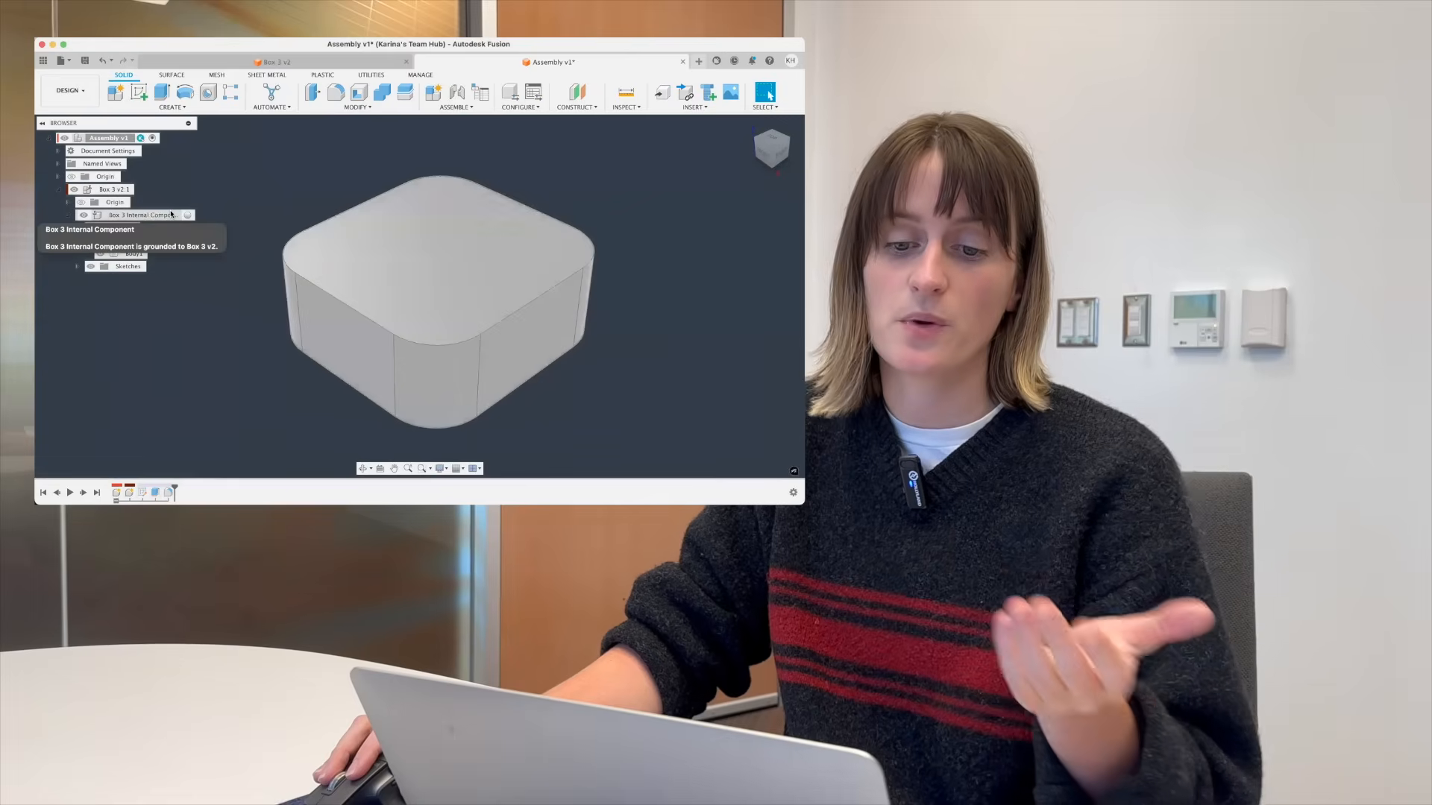
pyautogui.click(80, 215)
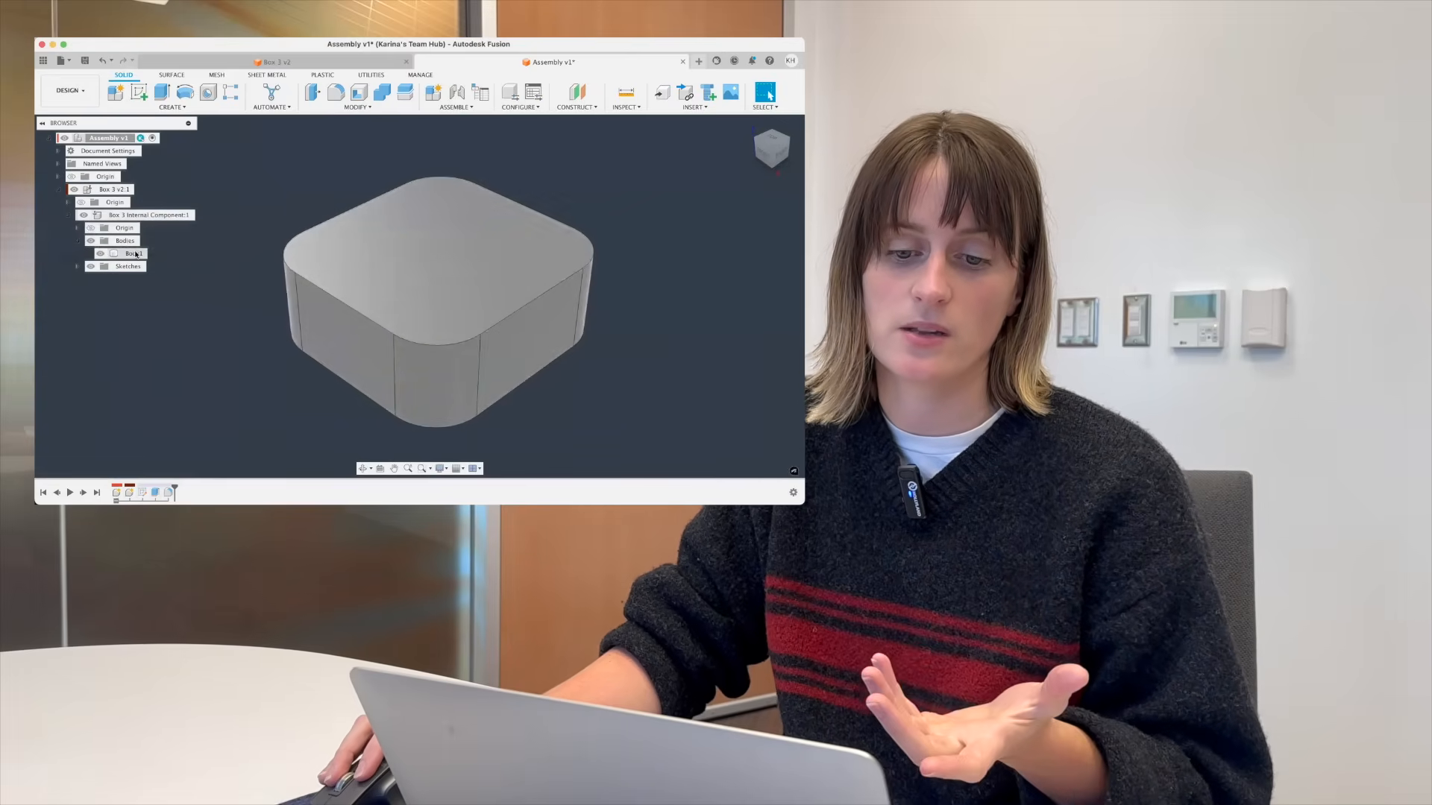